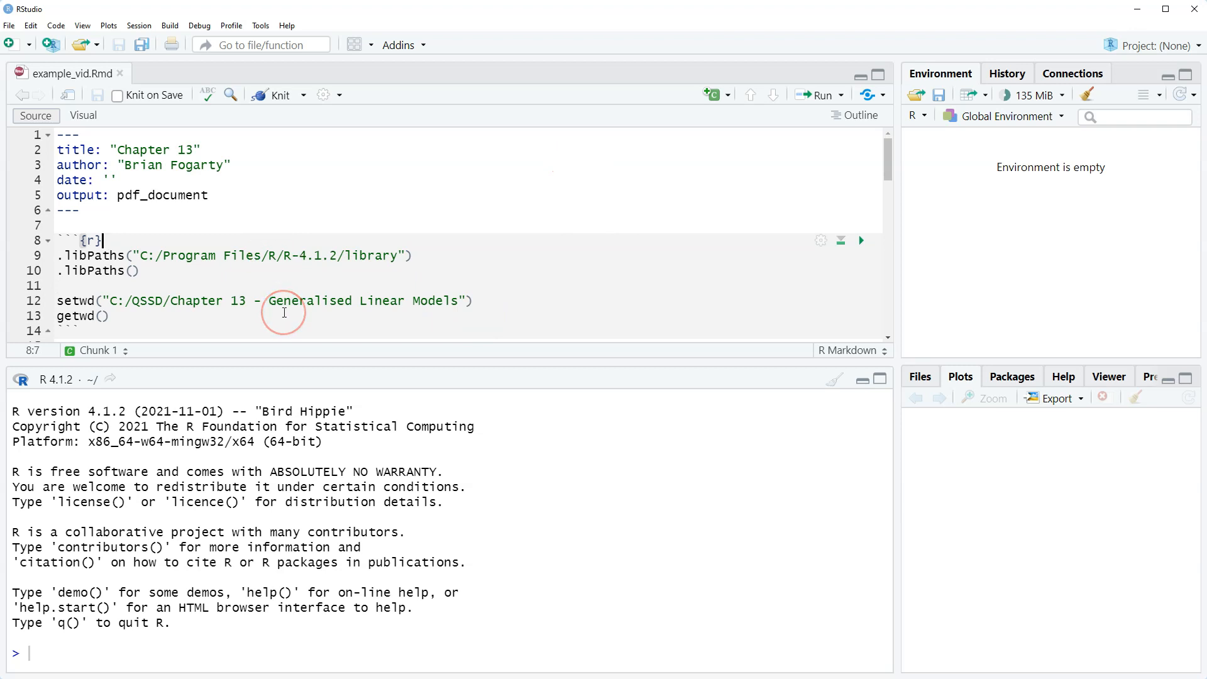
{"action": "mouse_move", "coordinate": [265, 272]}
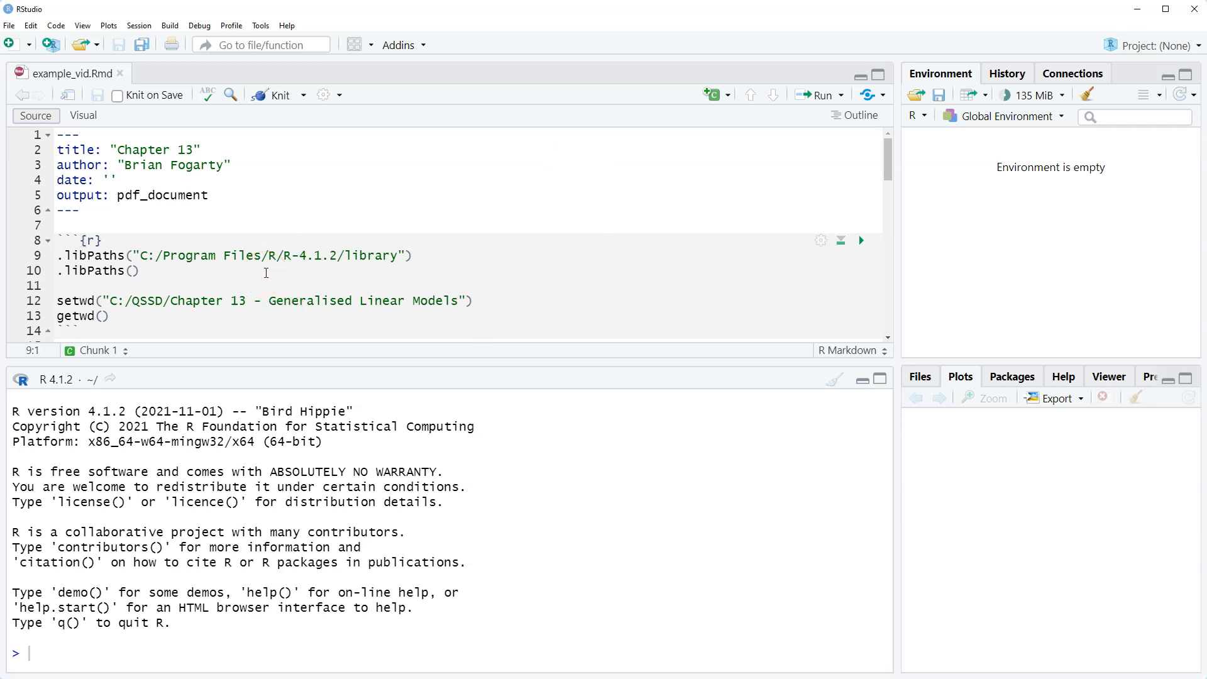
Step: Run the setup lines for .libPaths and setwd to reach the Chapter 13 folder
{"action": "left_click", "coordinate": [819, 95]}
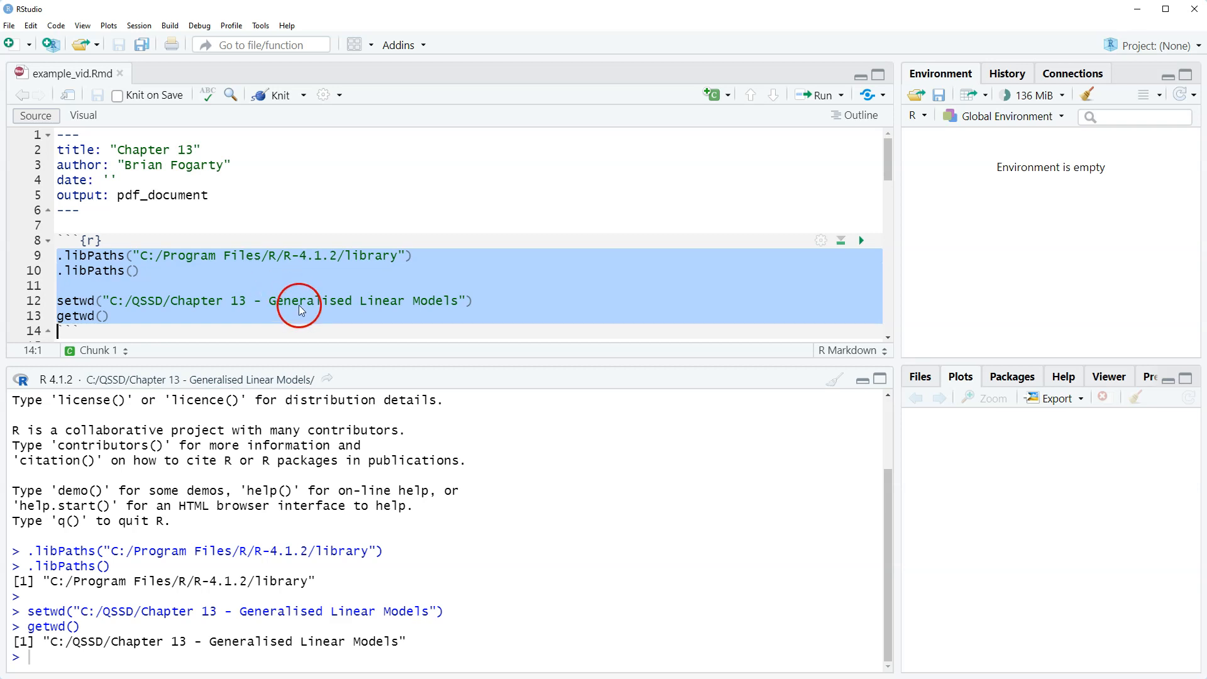
{"action": "mouse_move", "coordinate": [256, 313]}
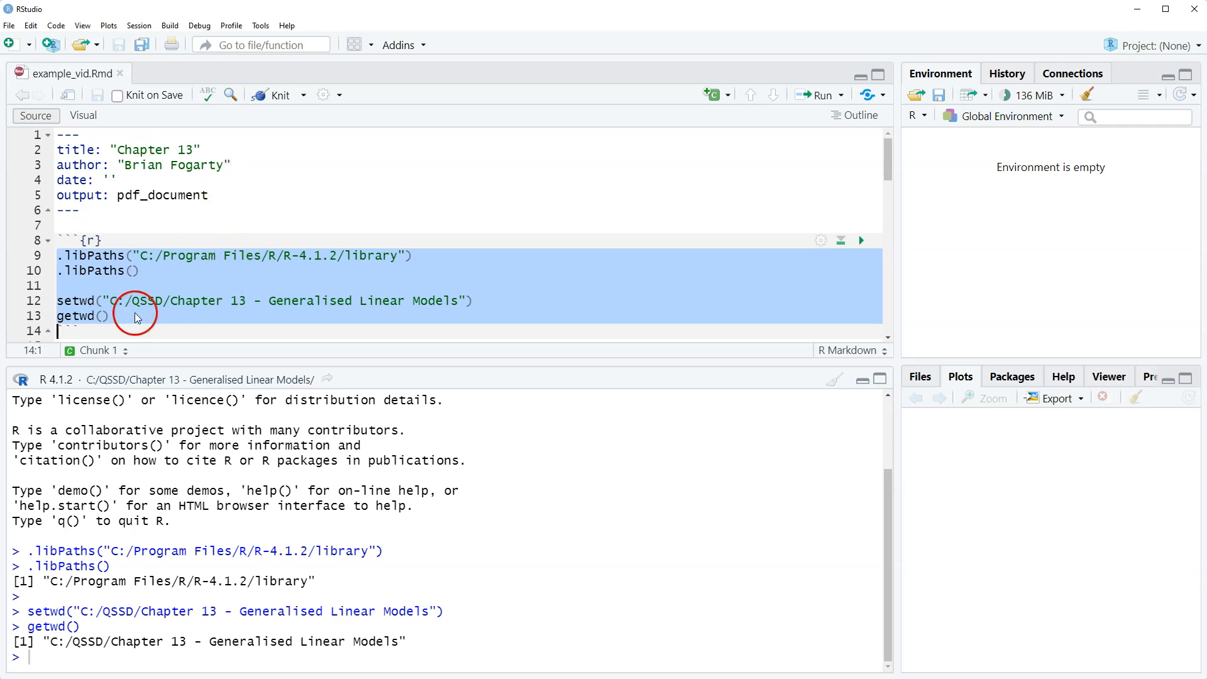
{"action": "mouse_move", "coordinate": [139, 271]}
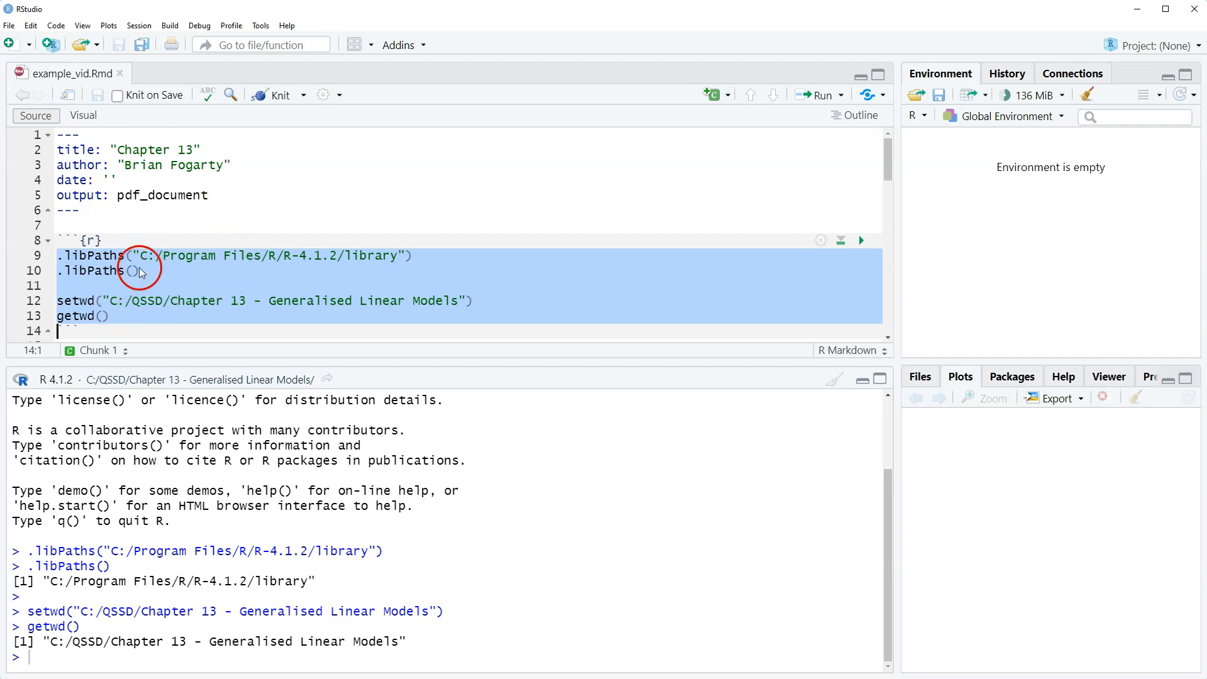
{"action": "mouse_move", "coordinate": [112, 322]}
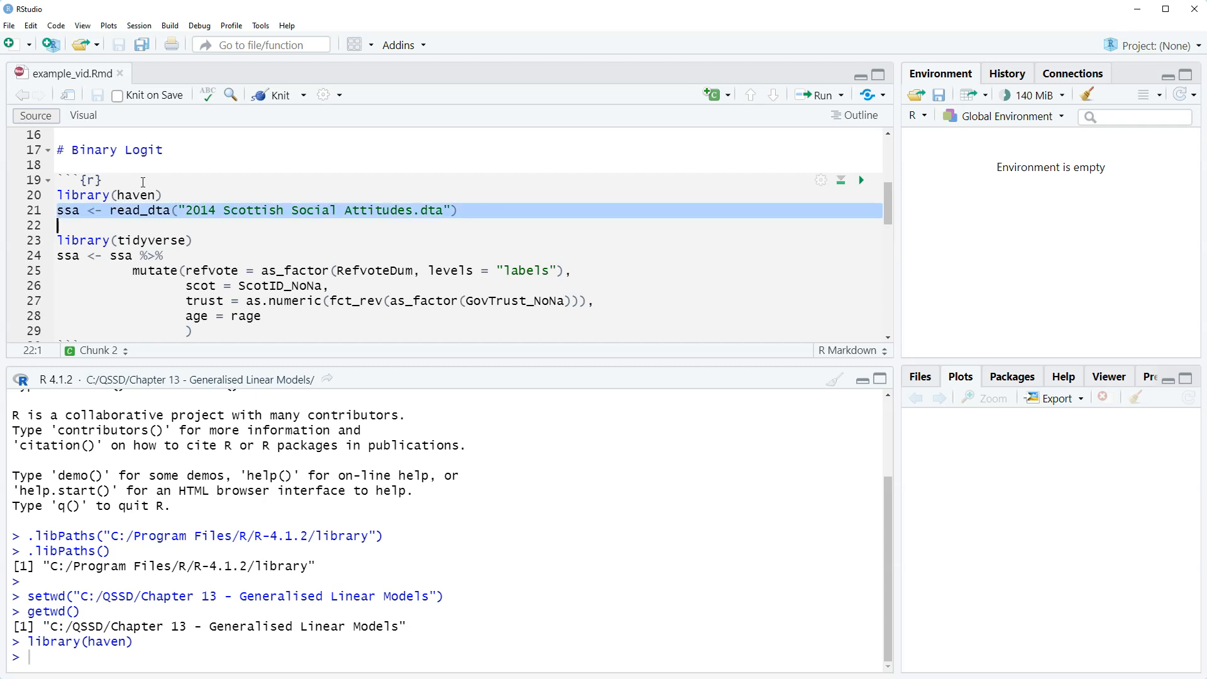
Step: Run read_dta for the 2014 survey into ssa and library(tidyverse), then add a blank line
{"action": "left_click", "coordinate": [860, 179]}
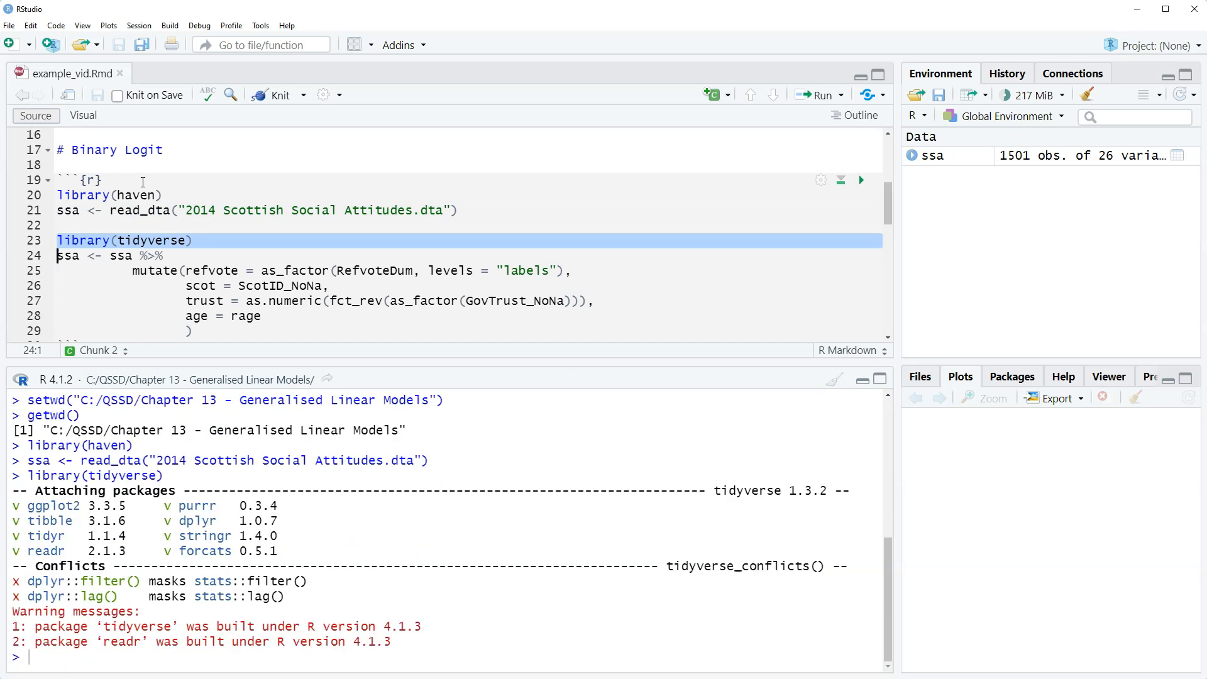
{"action": "left_click", "coordinate": [56, 256]}
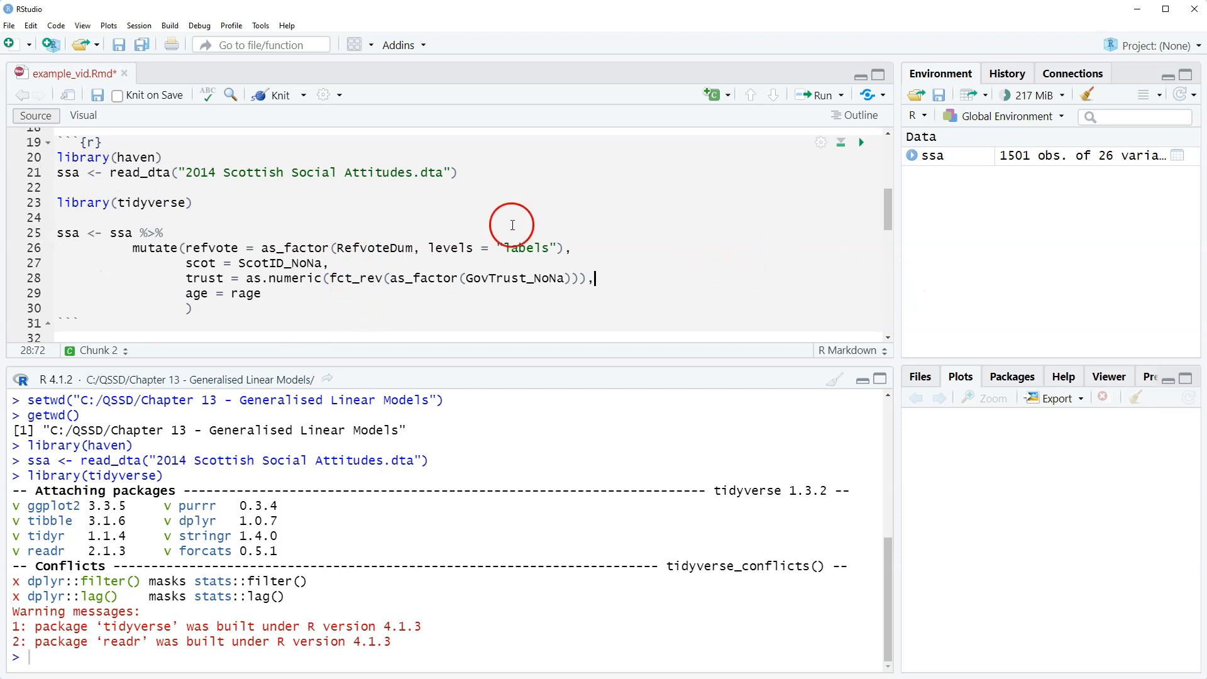
{"action": "mouse_move", "coordinate": [353, 247]}
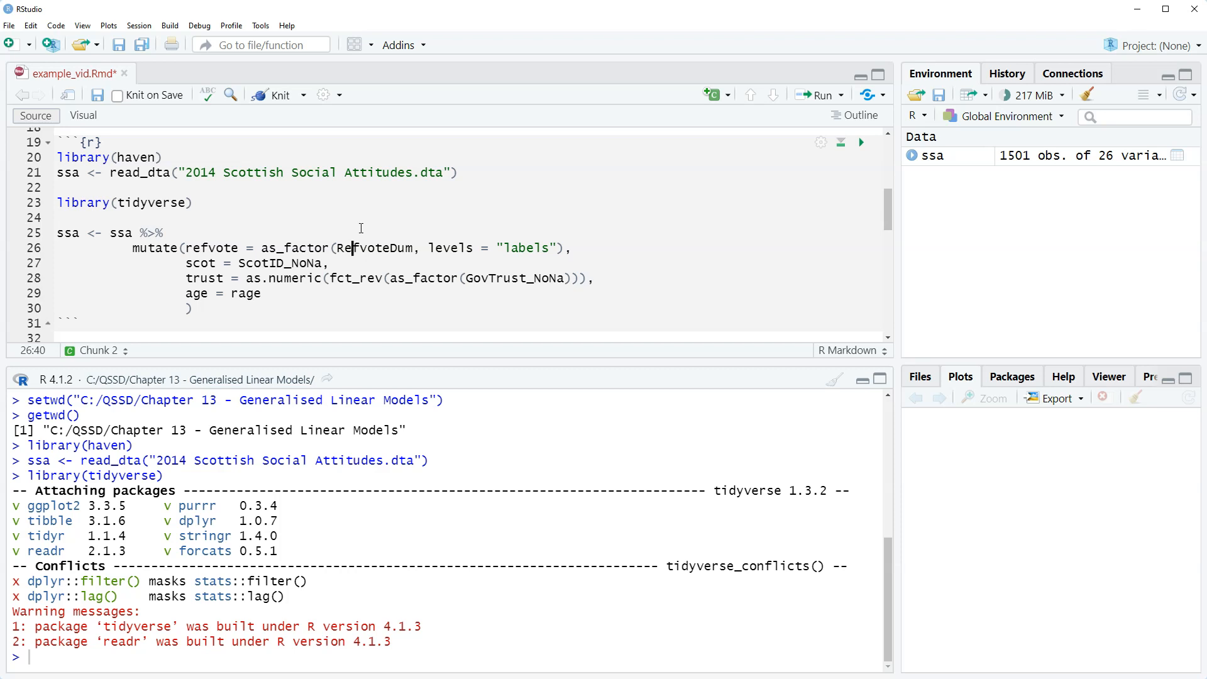
{"action": "left_click", "coordinate": [354, 228]}
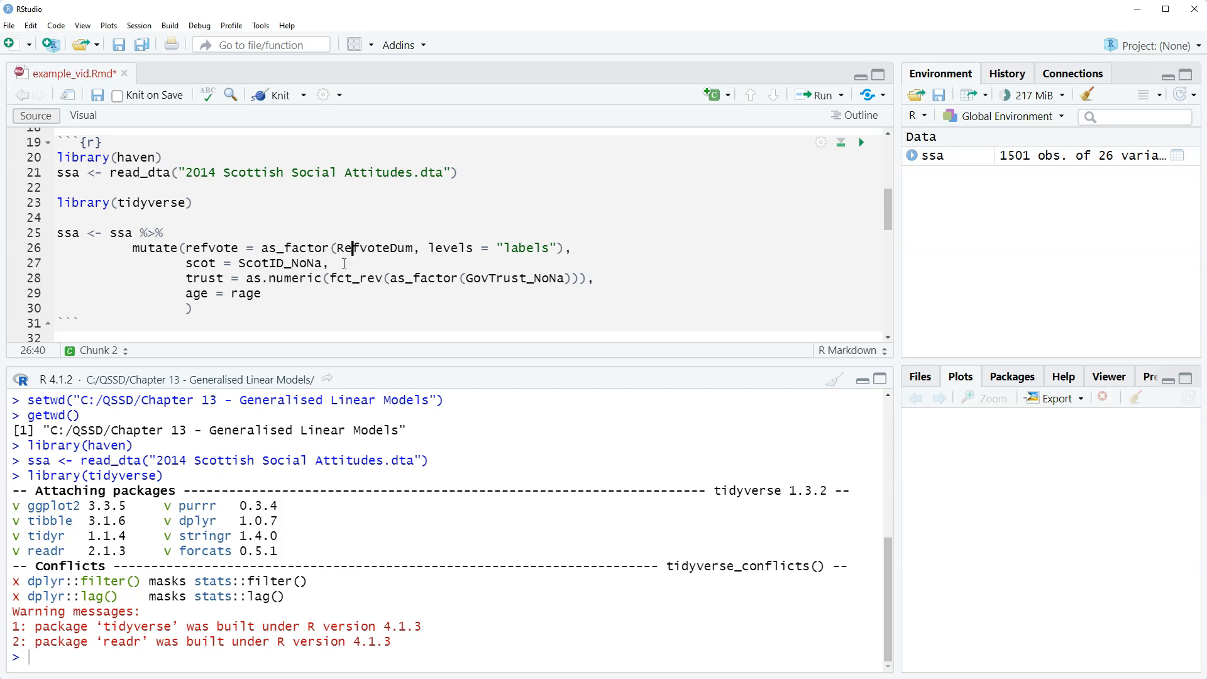
{"action": "mouse_move", "coordinate": [492, 113]}
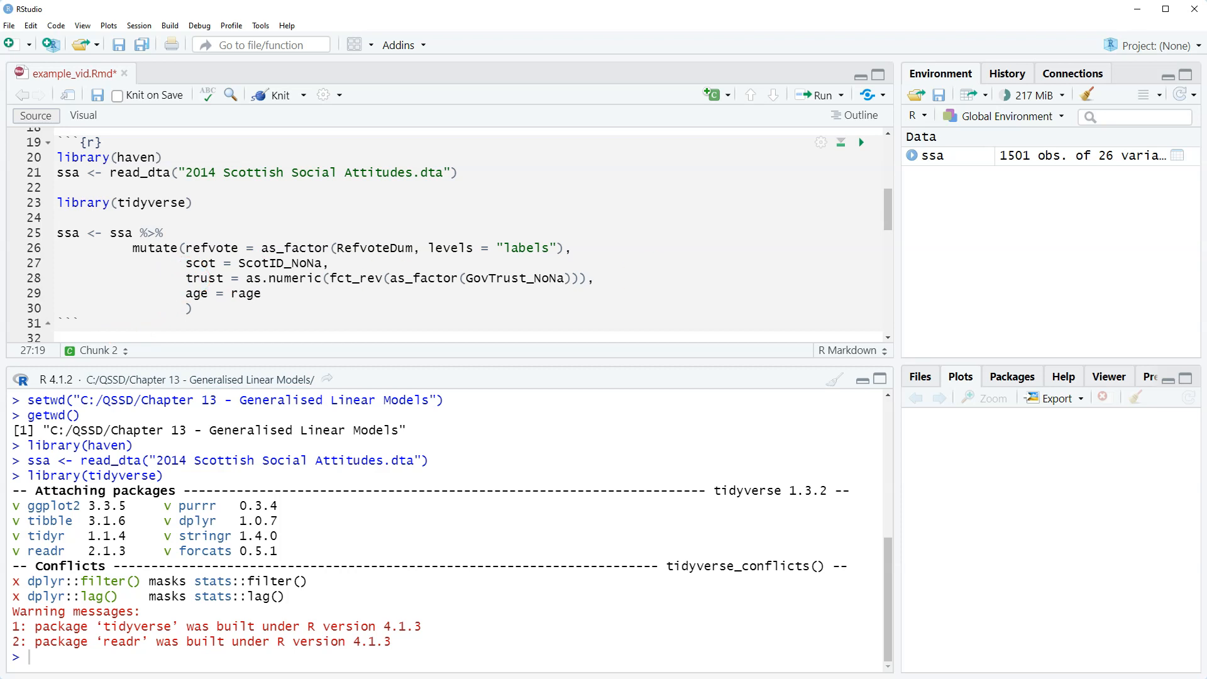
{"action": "left_click", "coordinate": [195, 263]}
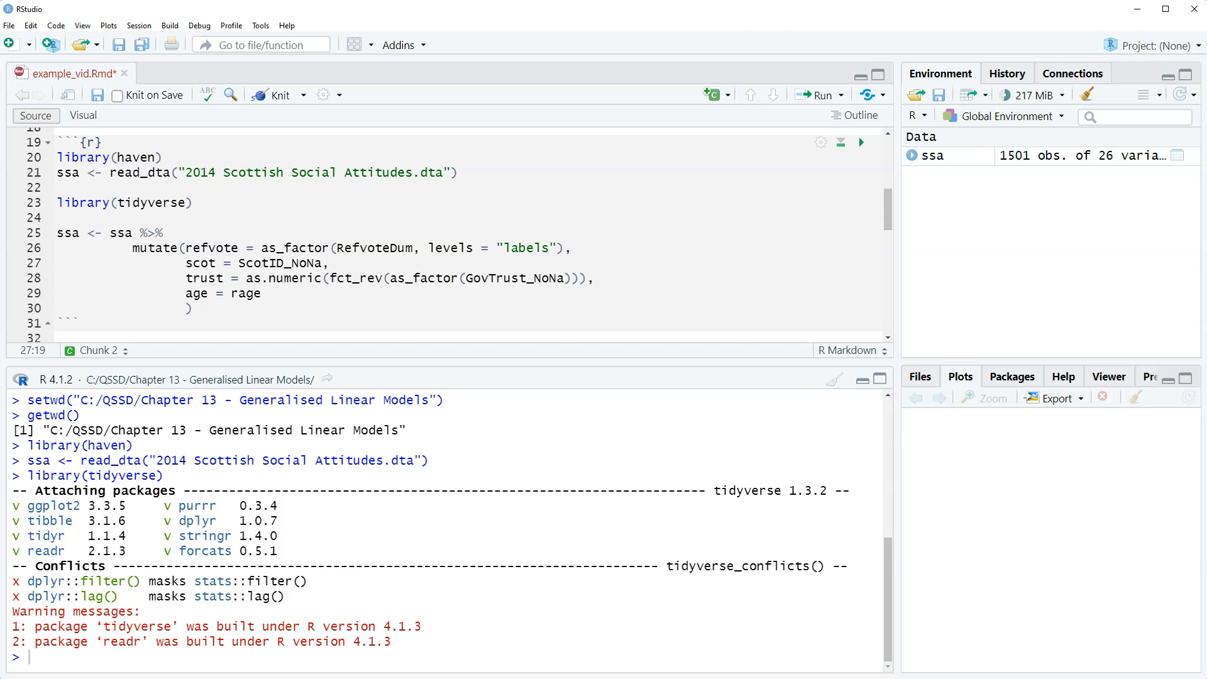
{"action": "left_click", "coordinate": [195, 263]}
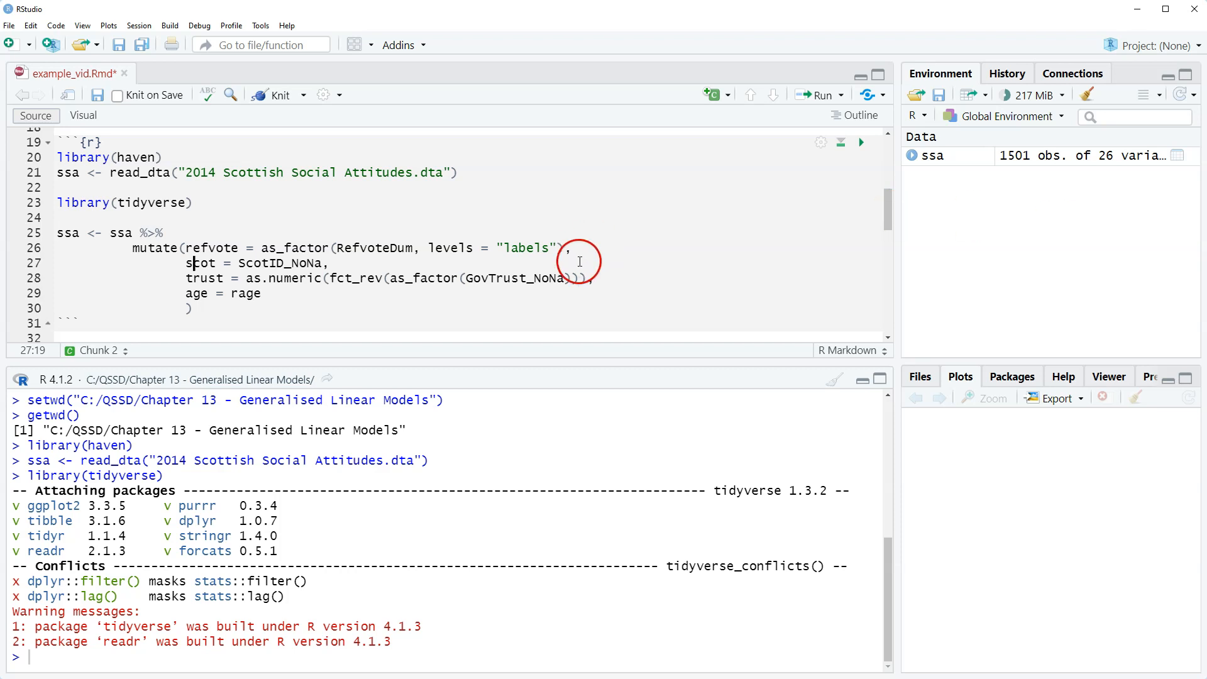
{"action": "mouse_move", "coordinate": [322, 283]}
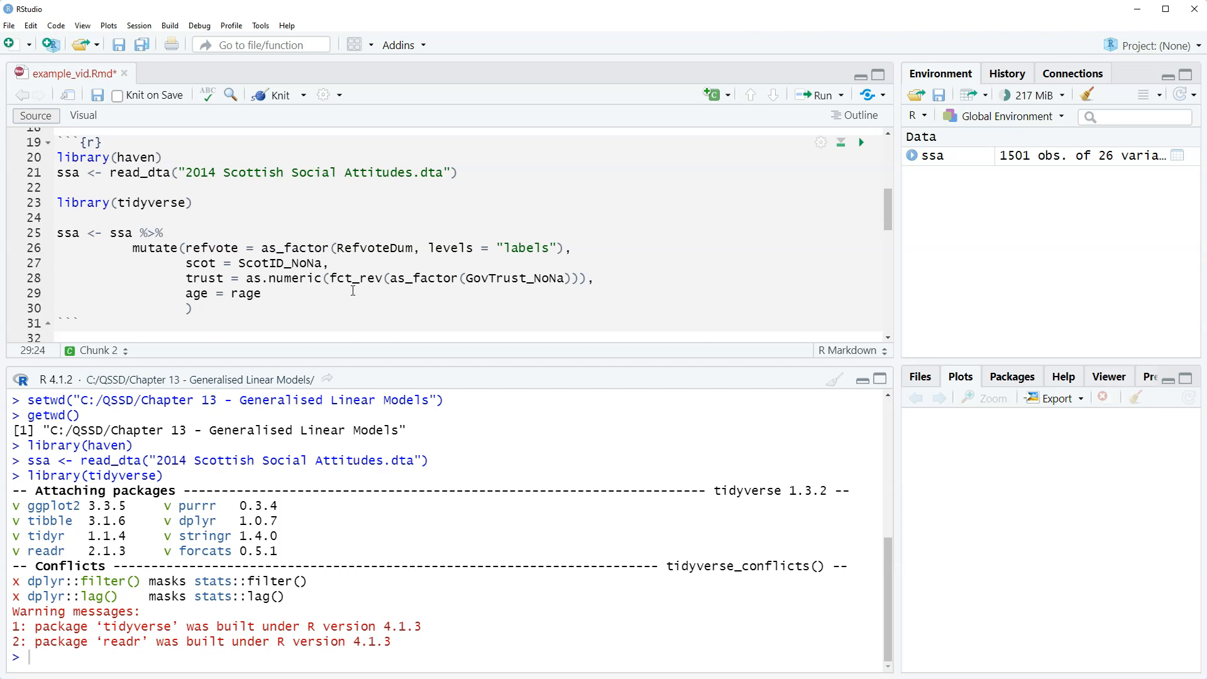
{"action": "left_click", "coordinate": [231, 294]}
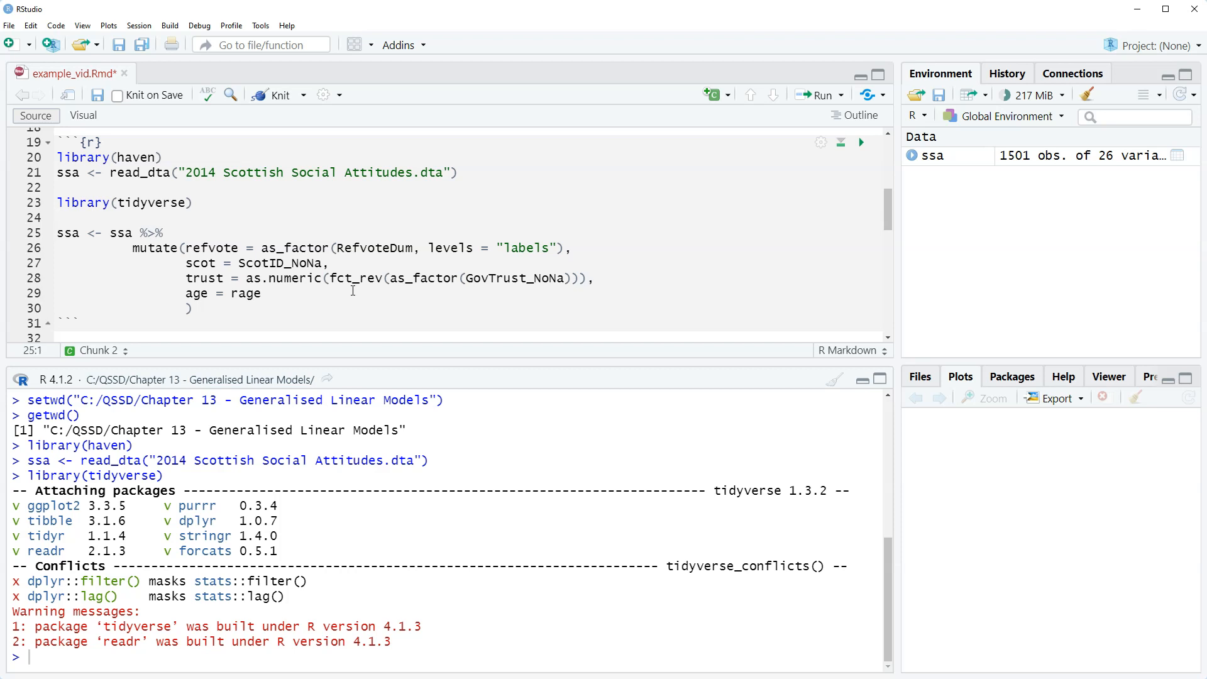
Step: Run the mutate block on lines 25–30 so ssa has 30 variables
{"action": "left_click_drag", "start_coordinate": [58, 233], "coordinate": [192, 308]}
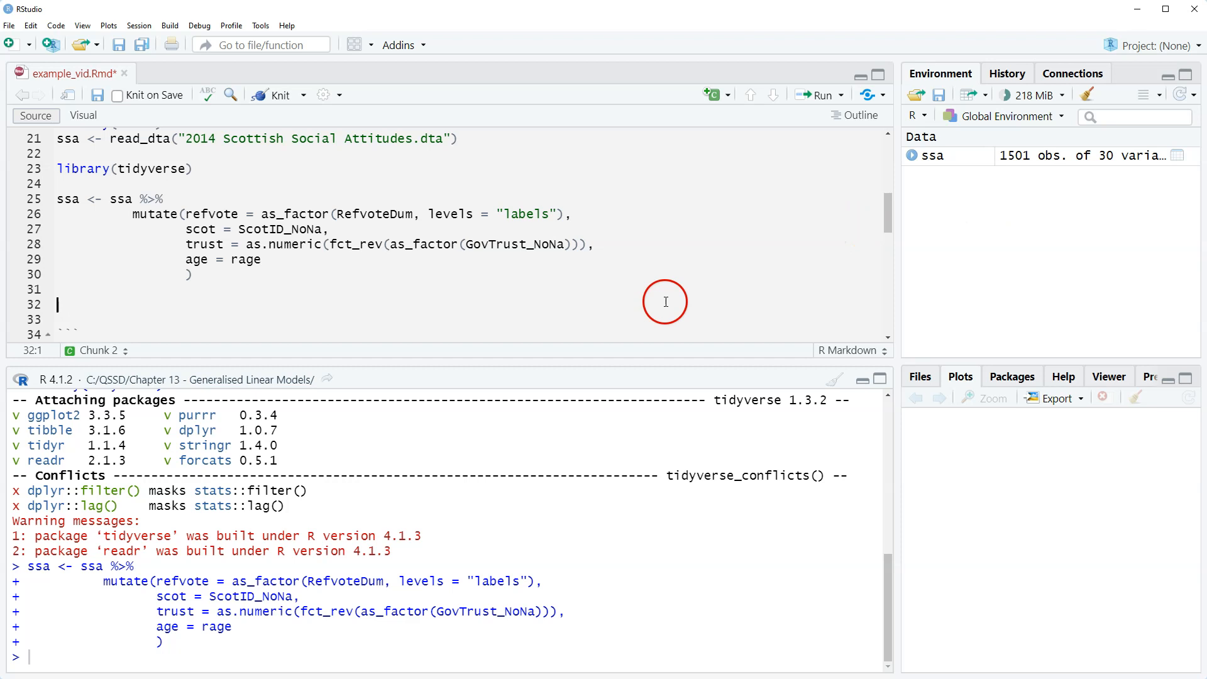
{"action": "mouse_move", "coordinate": [449, 350]}
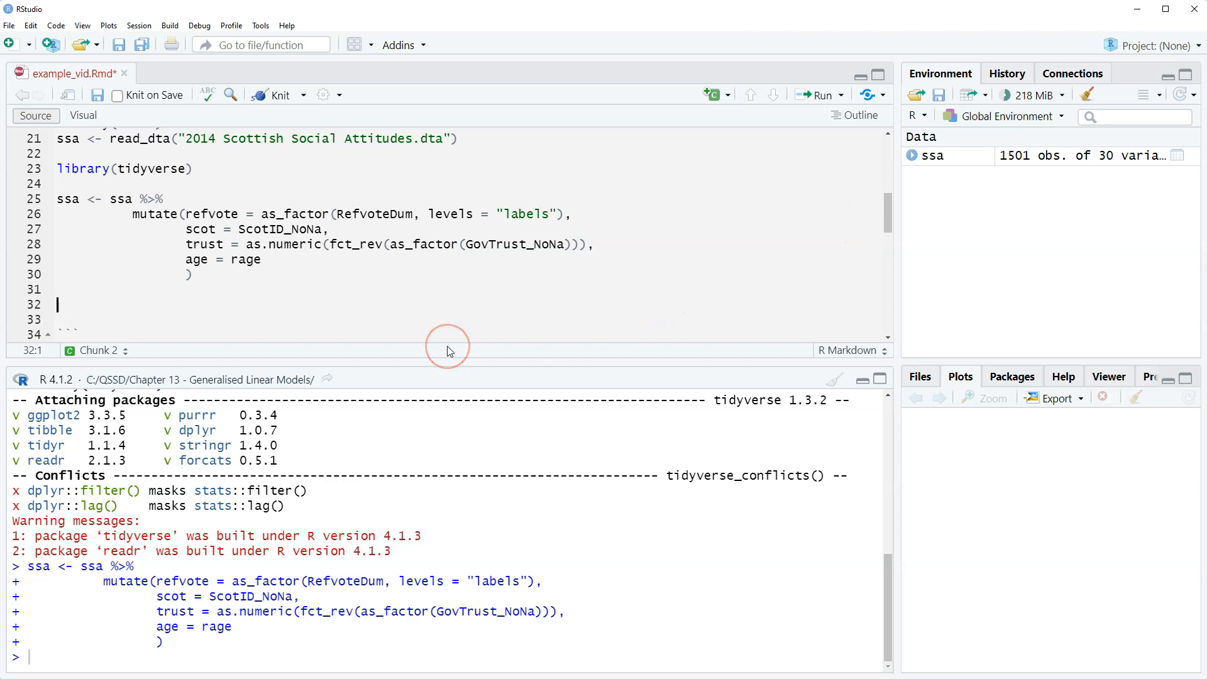
{"action": "mouse_move", "coordinate": [455, 340]}
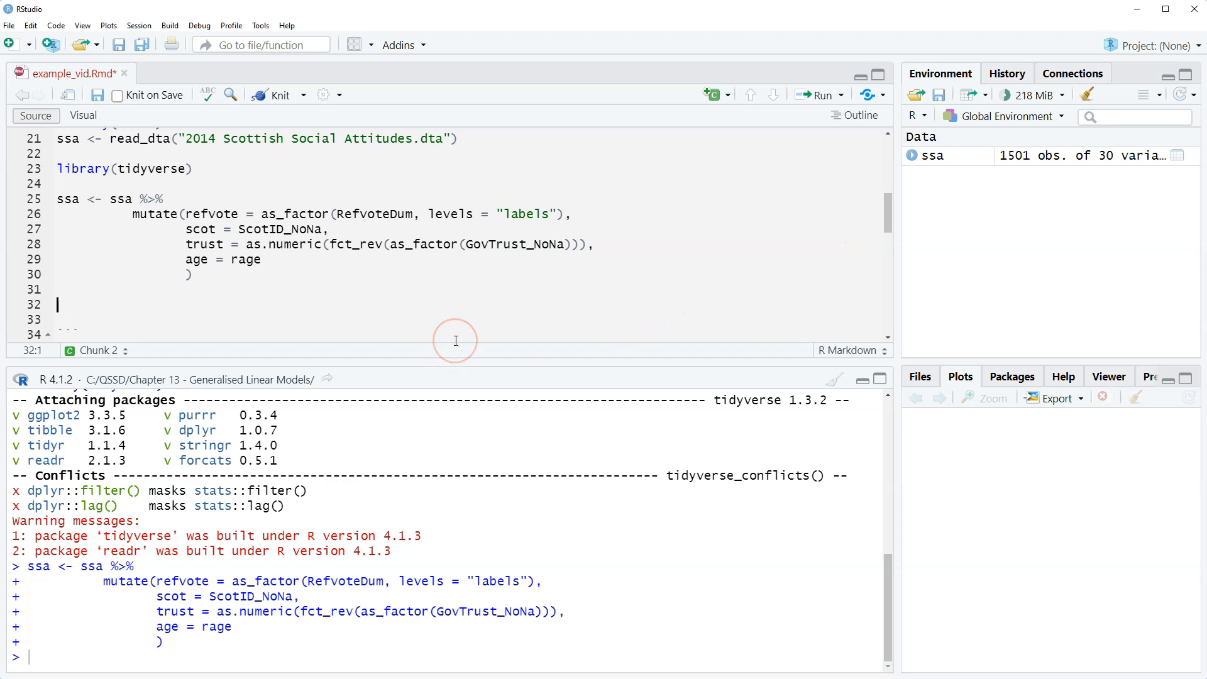
{"action": "mouse_move", "coordinate": [292, 293]}
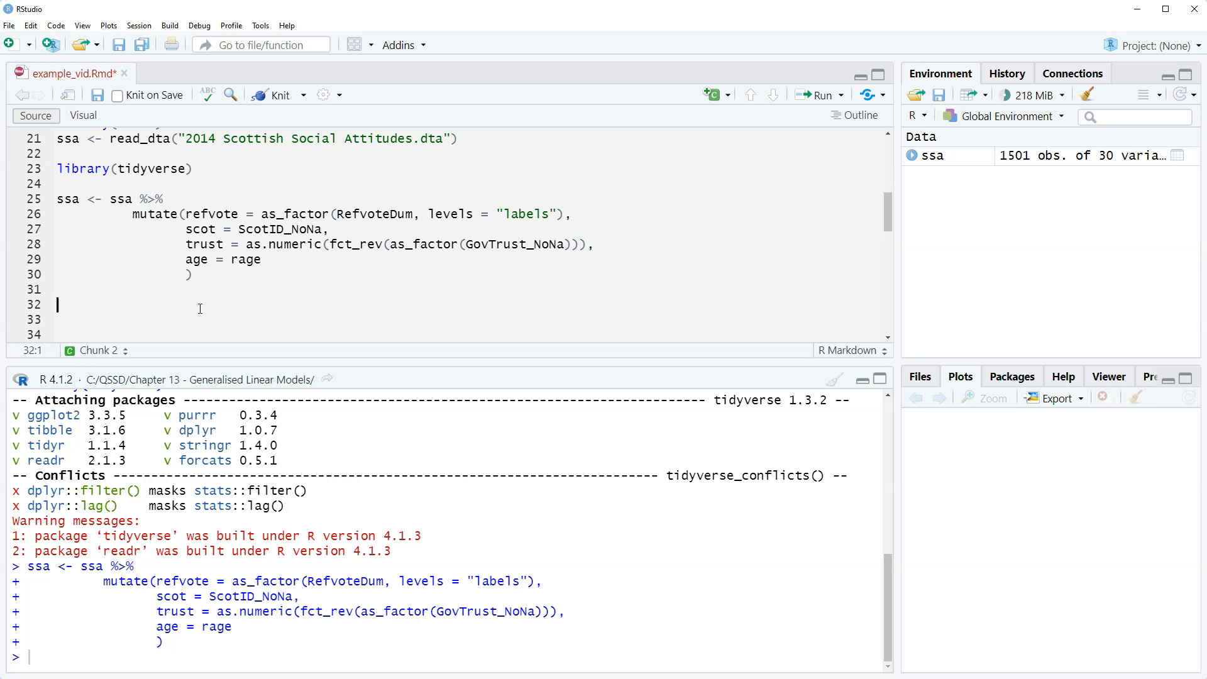
Step: Type summary(model.logit <- glm(refvote ~ scot + trust + age, on line 32
{"action": "type", "text": "summary("}
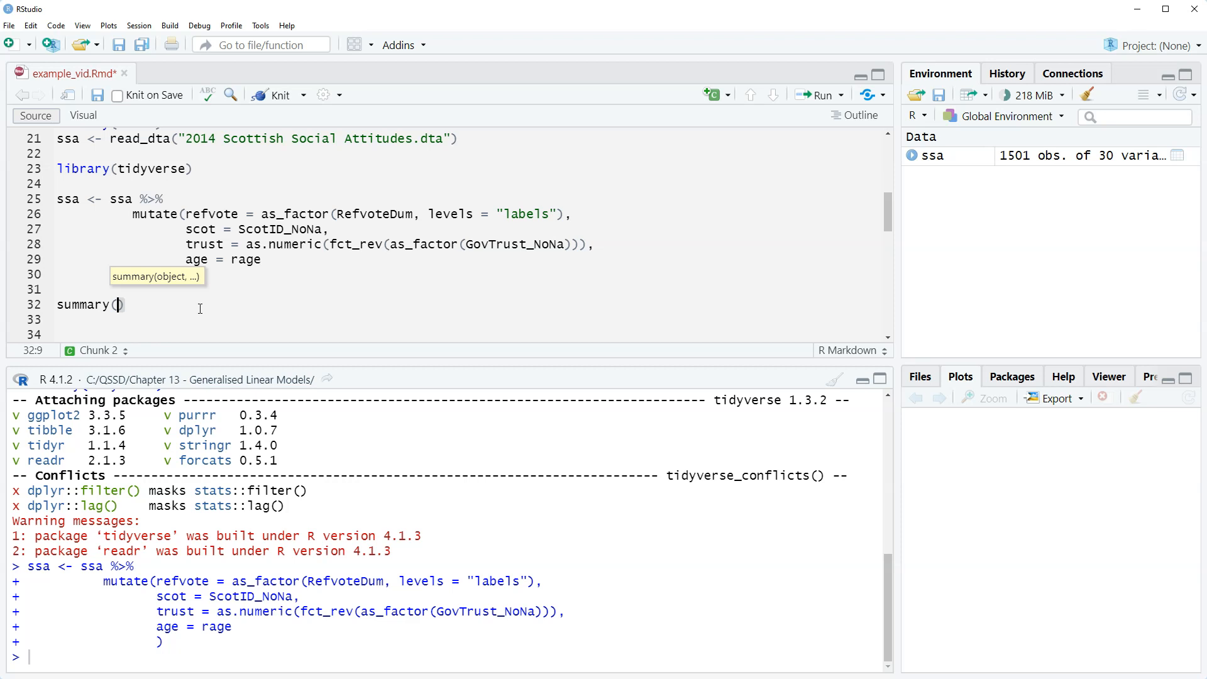
{"action": "type", "text": "model.1"}
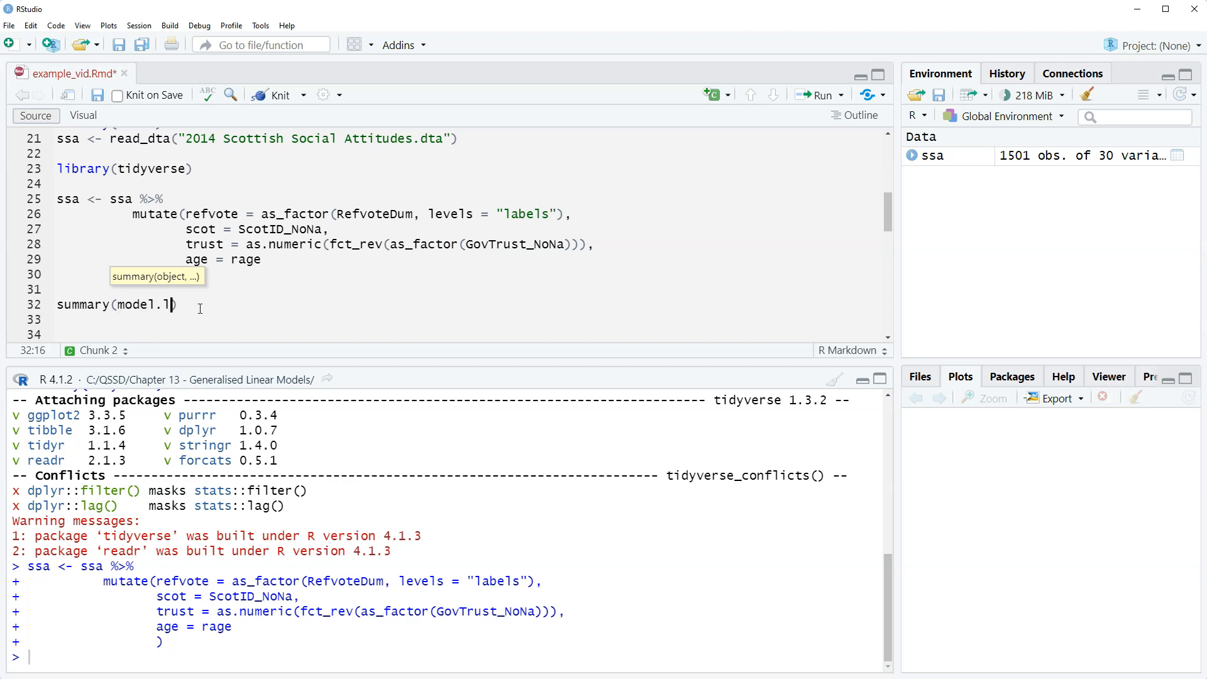
{"action": "type", "text": "ogit"}
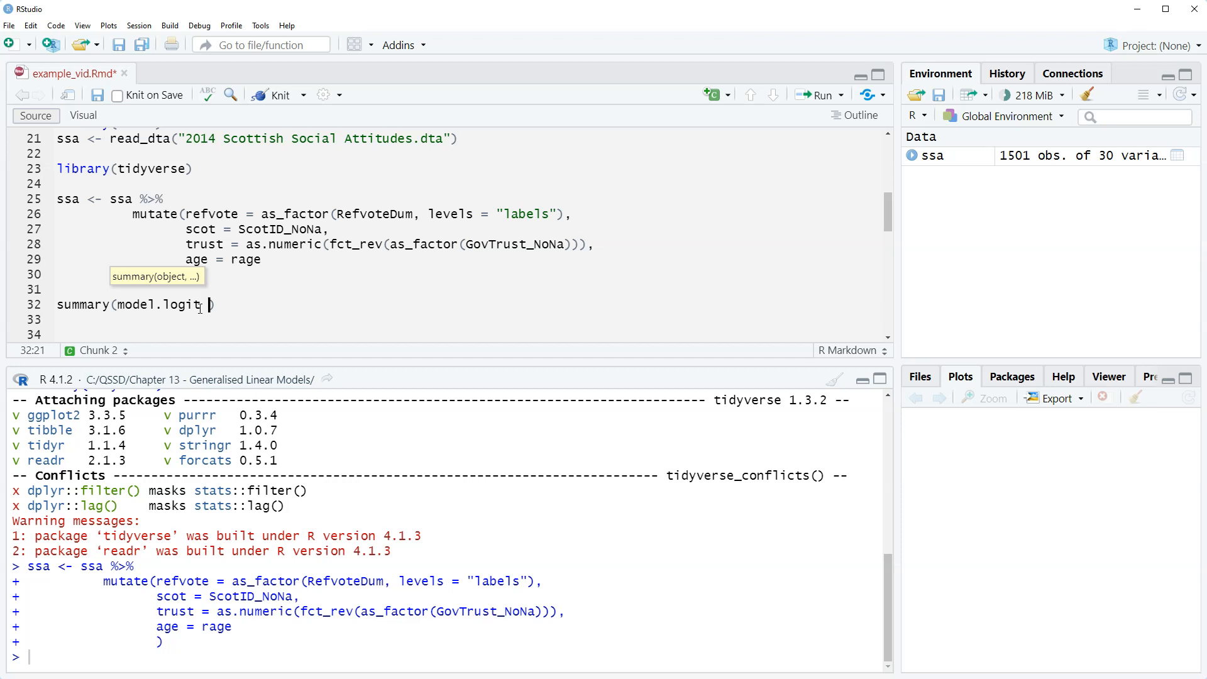
{"action": "type", "text": "<-"}
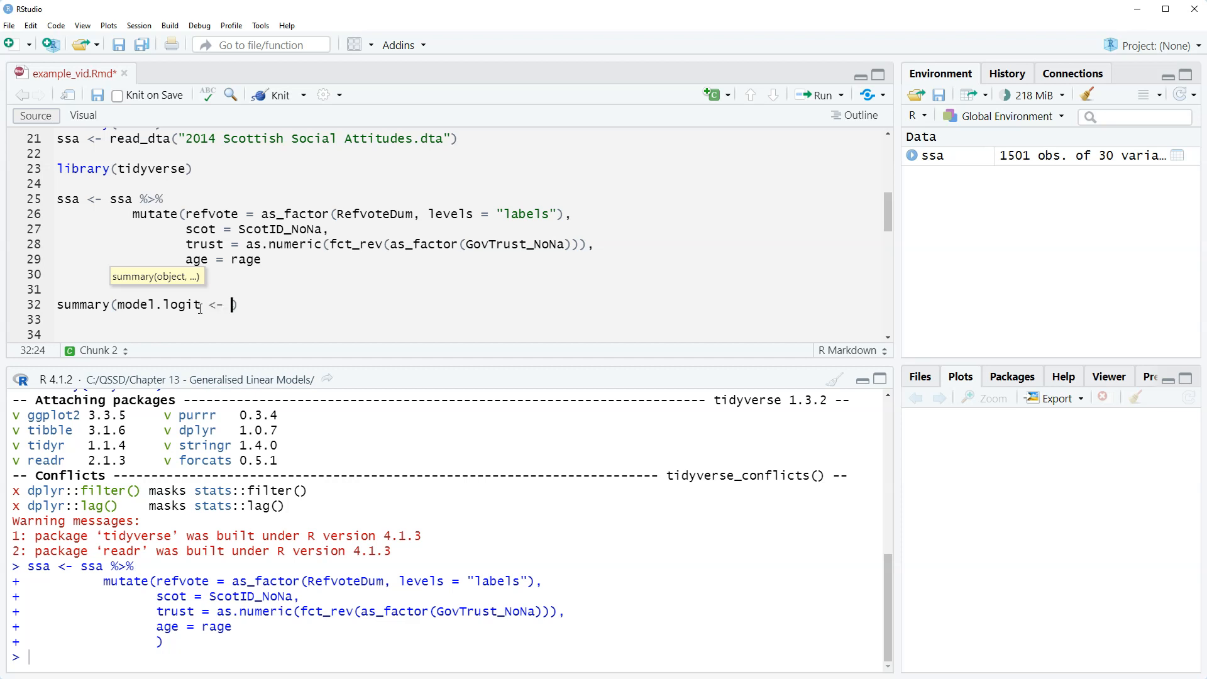
{"action": "type", "text": "g"}
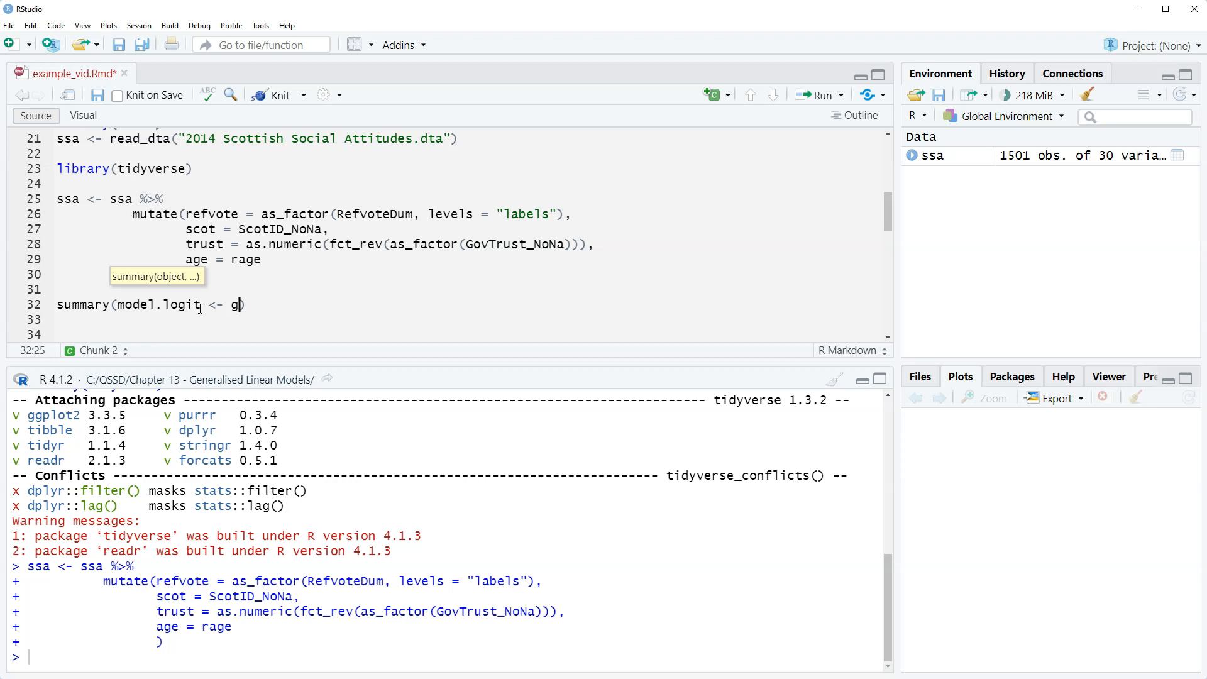
{"action": "type", "text": "lm("}
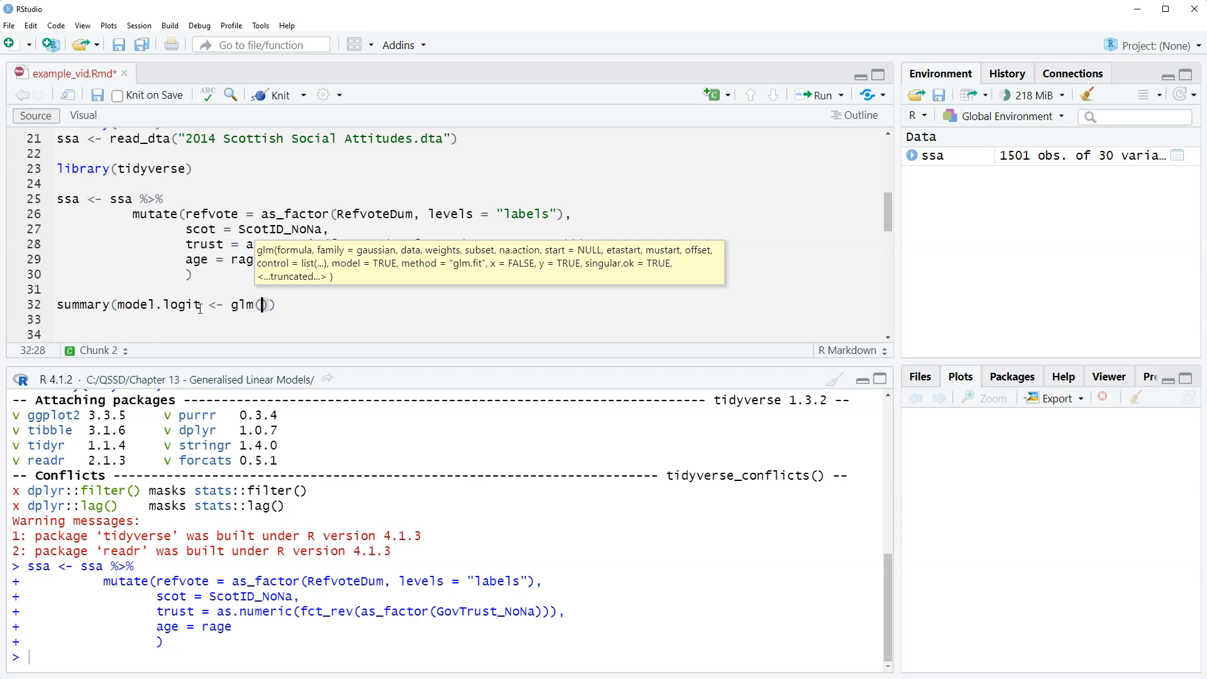
{"action": "type", "text": "refvote ~"}
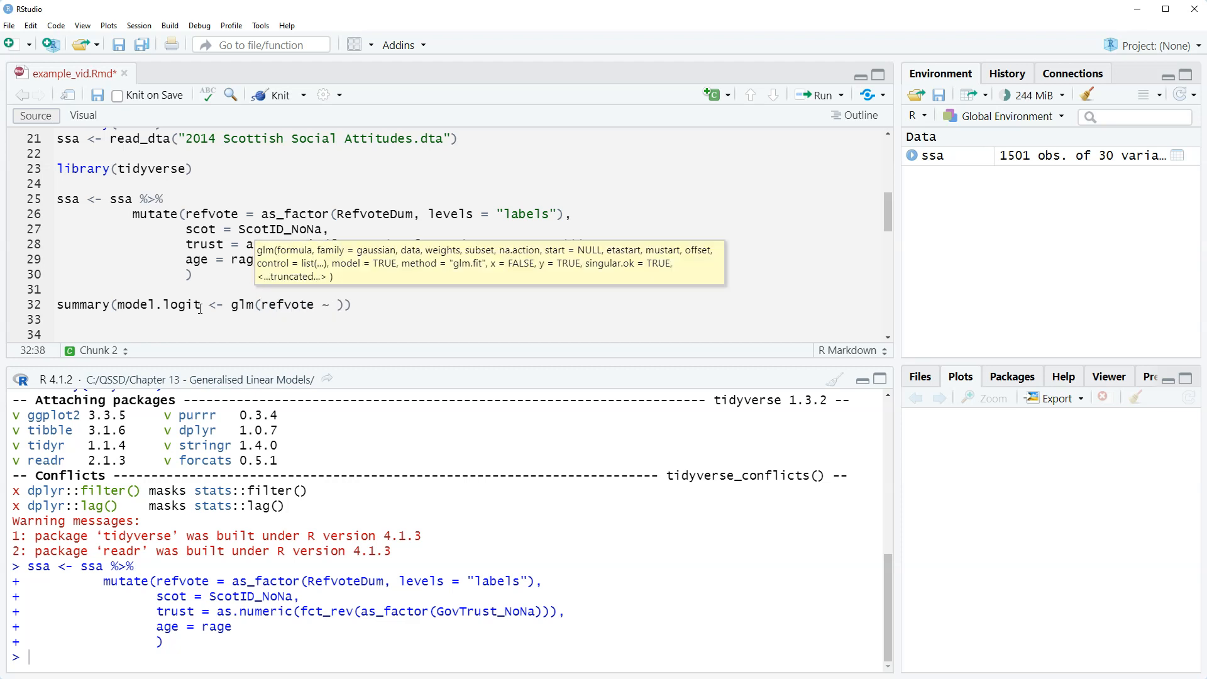
{"action": "type", "text": "sc"}
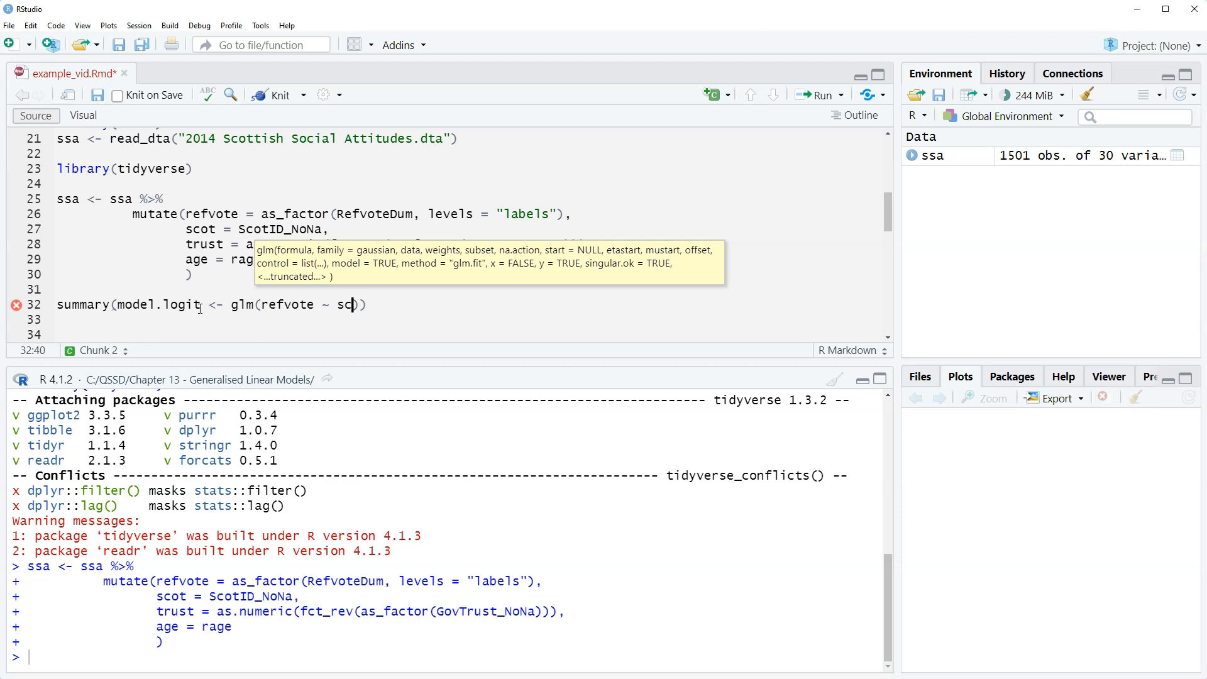
{"action": "type", "text": "ot +"}
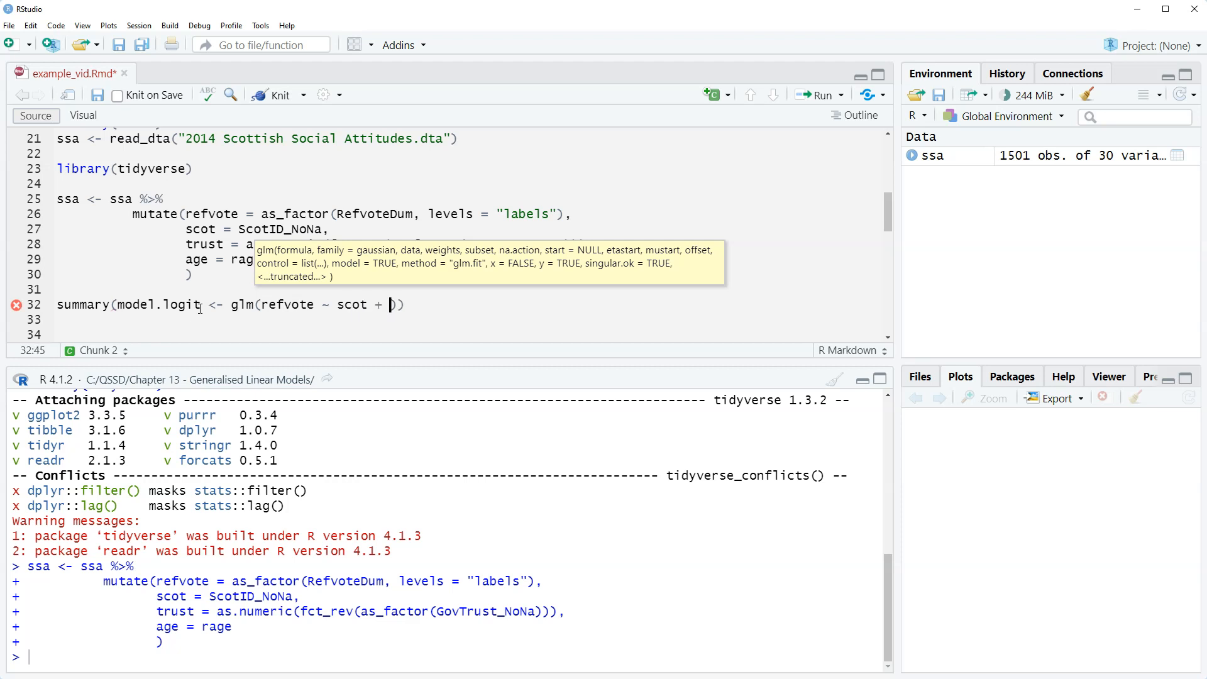
{"action": "type", "text": "trust"}
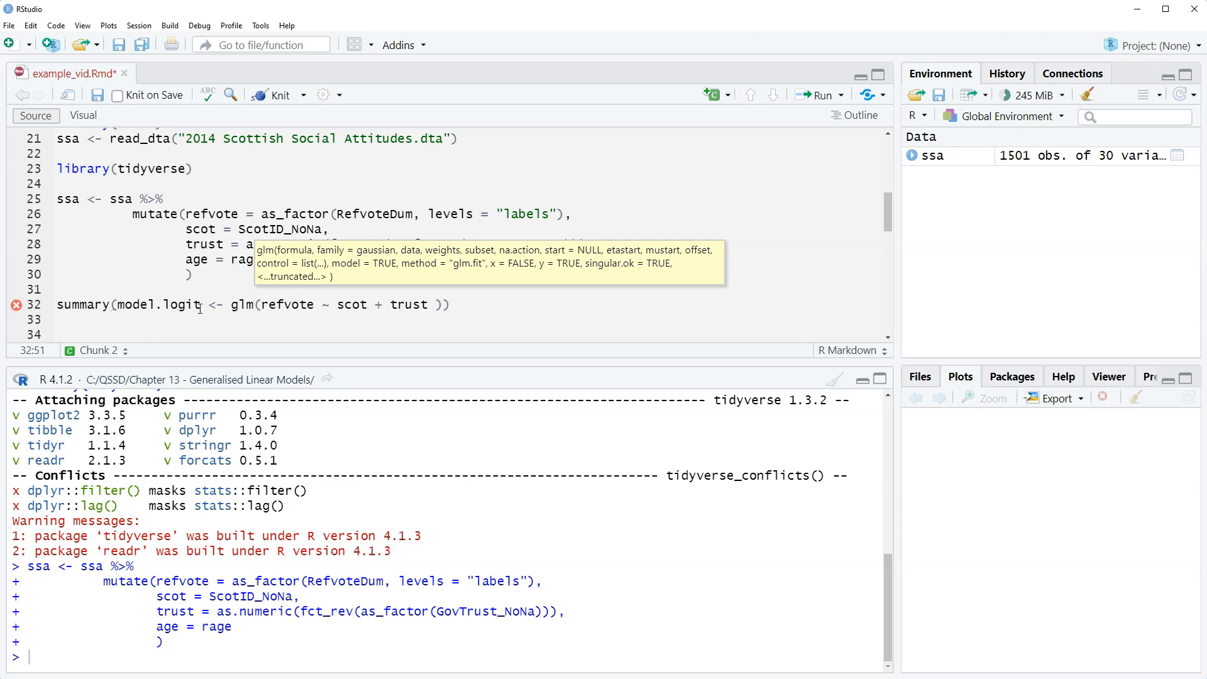
{"action": "type", "text": "+ age"}
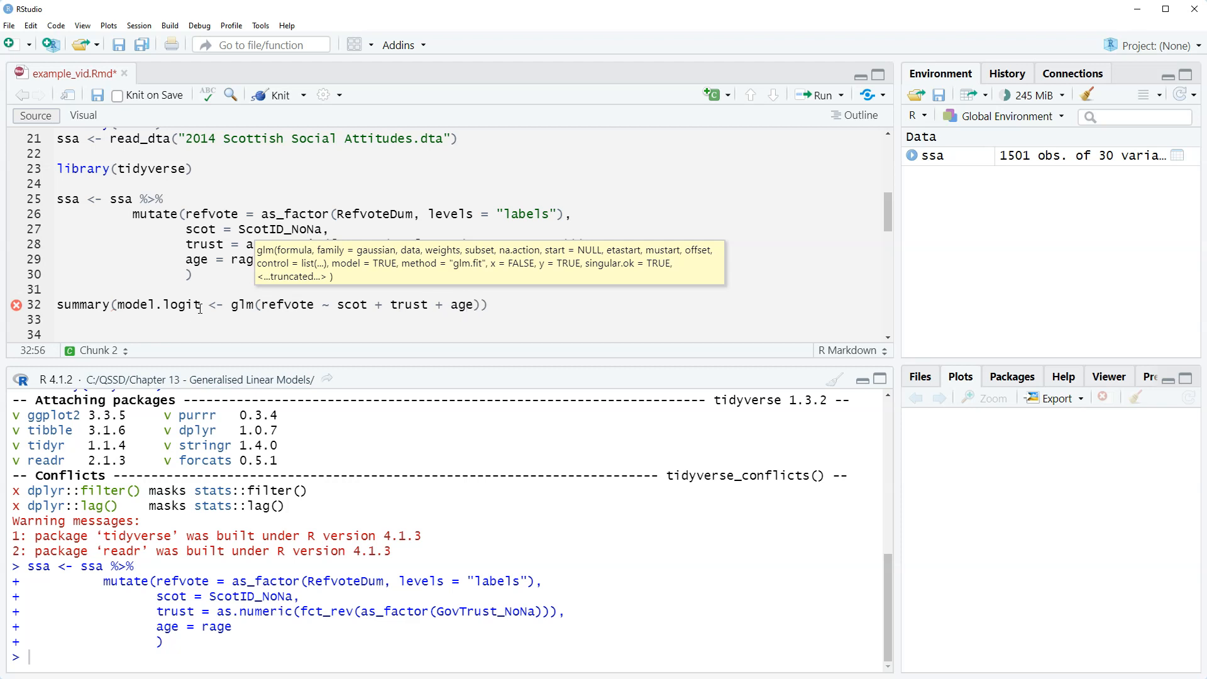
{"action": "type", "text": ","}
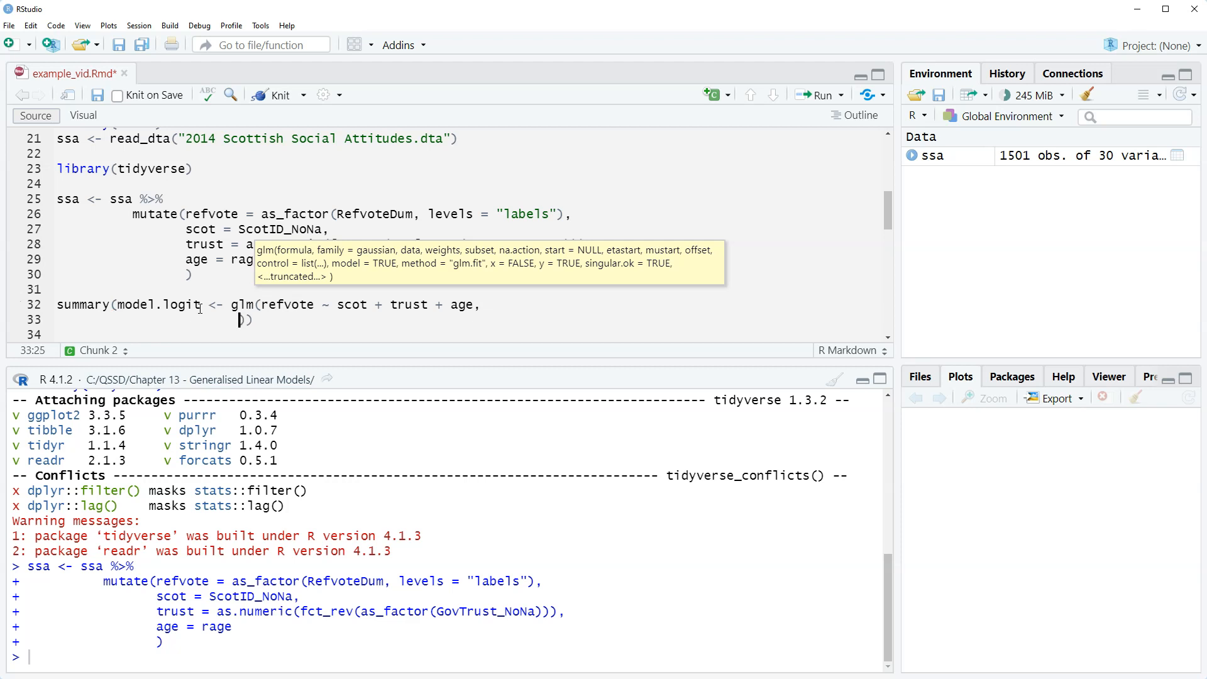
Step: Add family = binomial(link="logit") as the glm's second line
{"action": "type", "text": ")"}
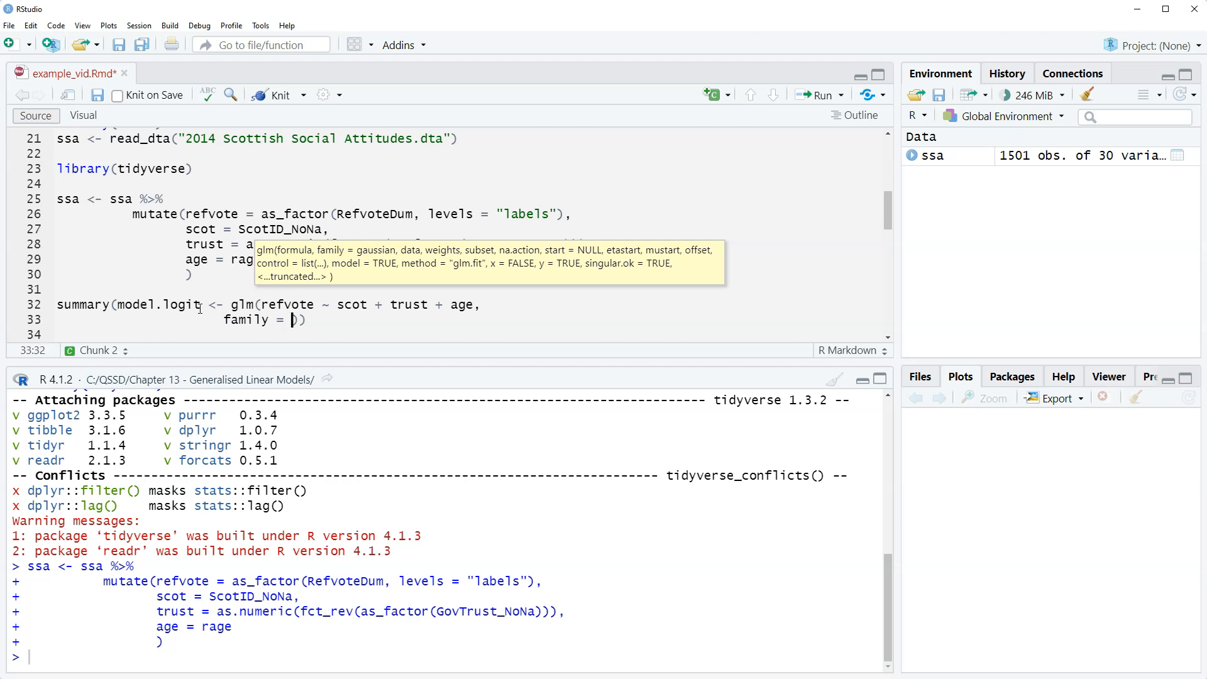
{"action": "type", "text": "binomial(l"}
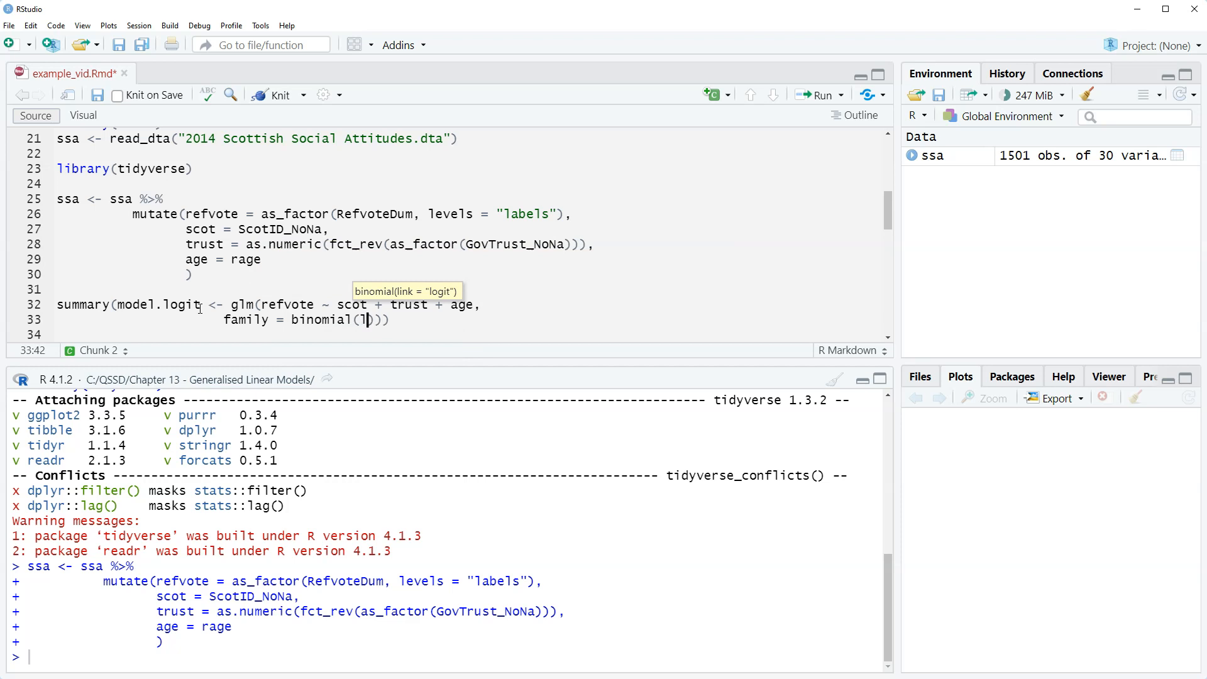
{"action": "type", "text": "ink=\""}
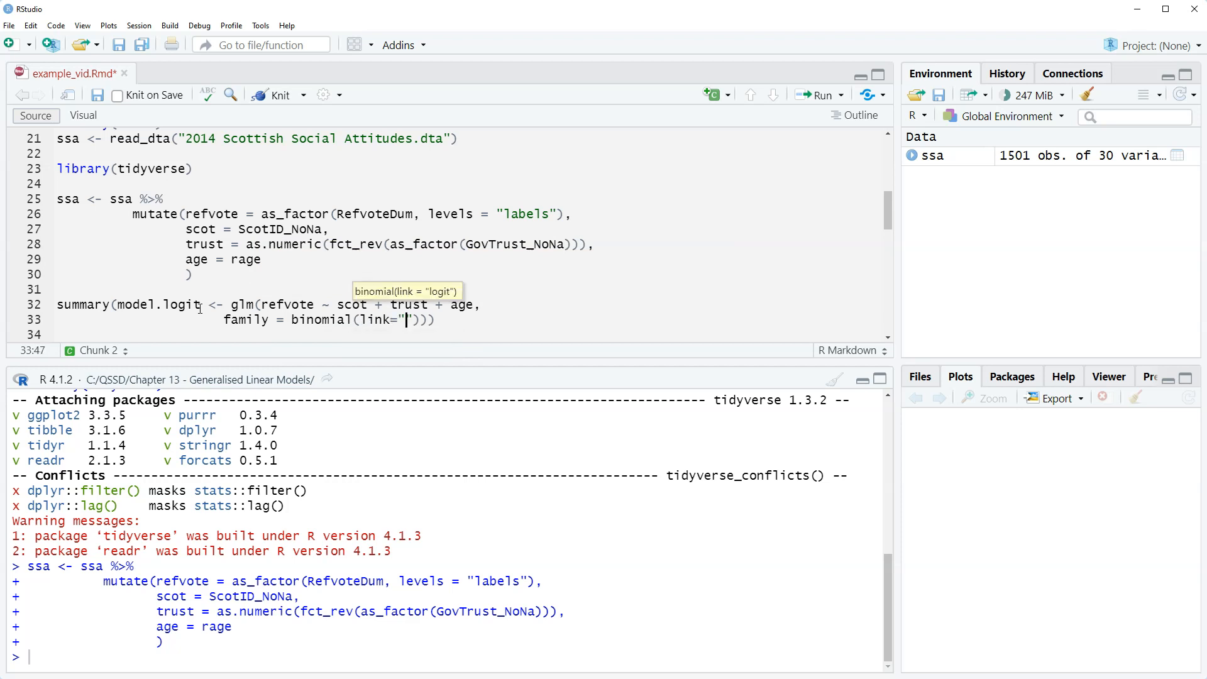
{"action": "type", "text": "logit"}
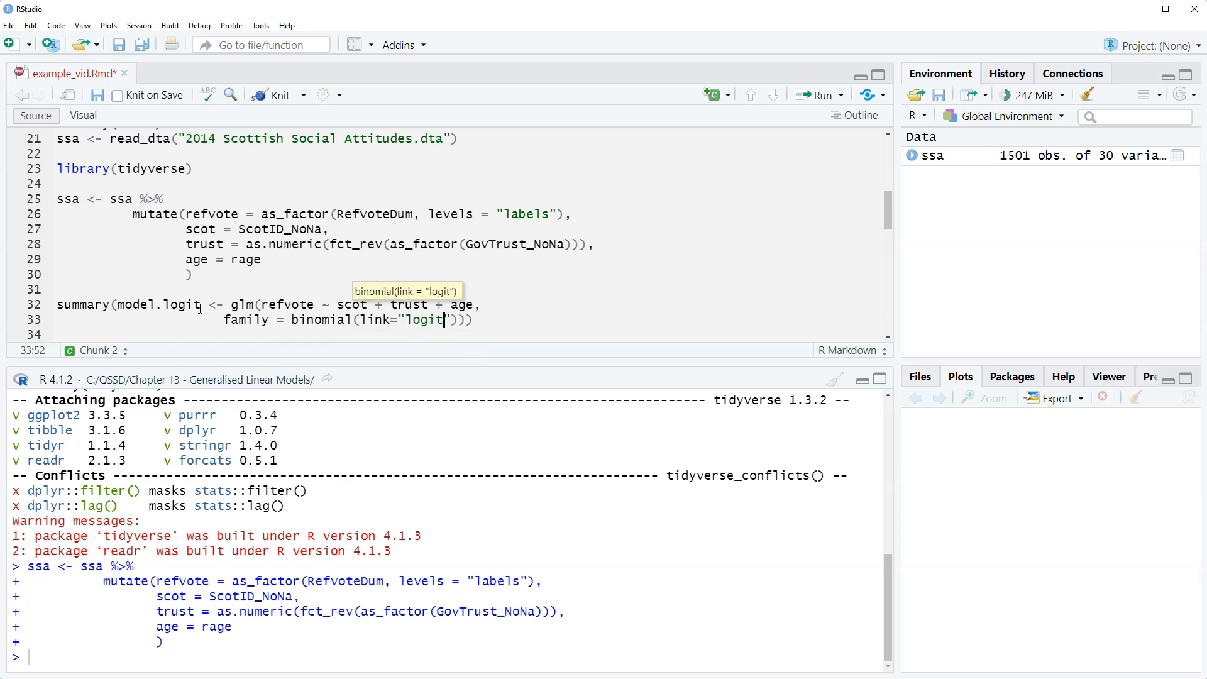
{"action": "mouse_move", "coordinate": [278, 354]}
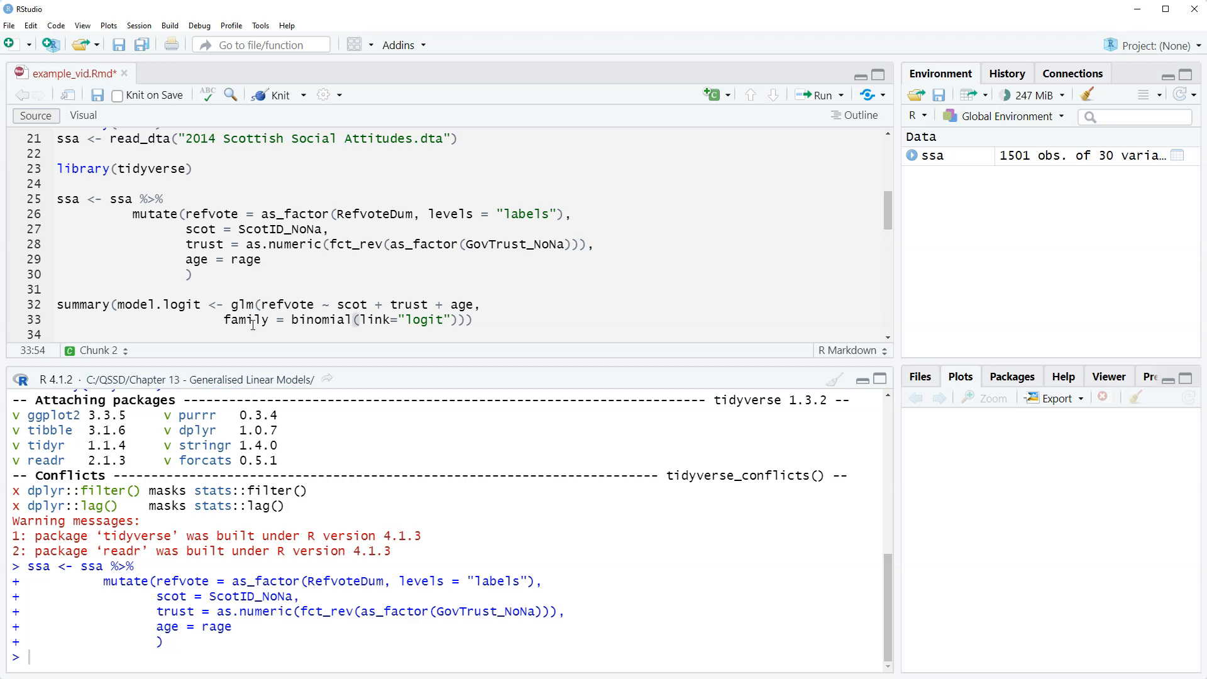
Step: Append data=ssa to the glm call and select lines 32–33
{"action": "type", "text": ","}
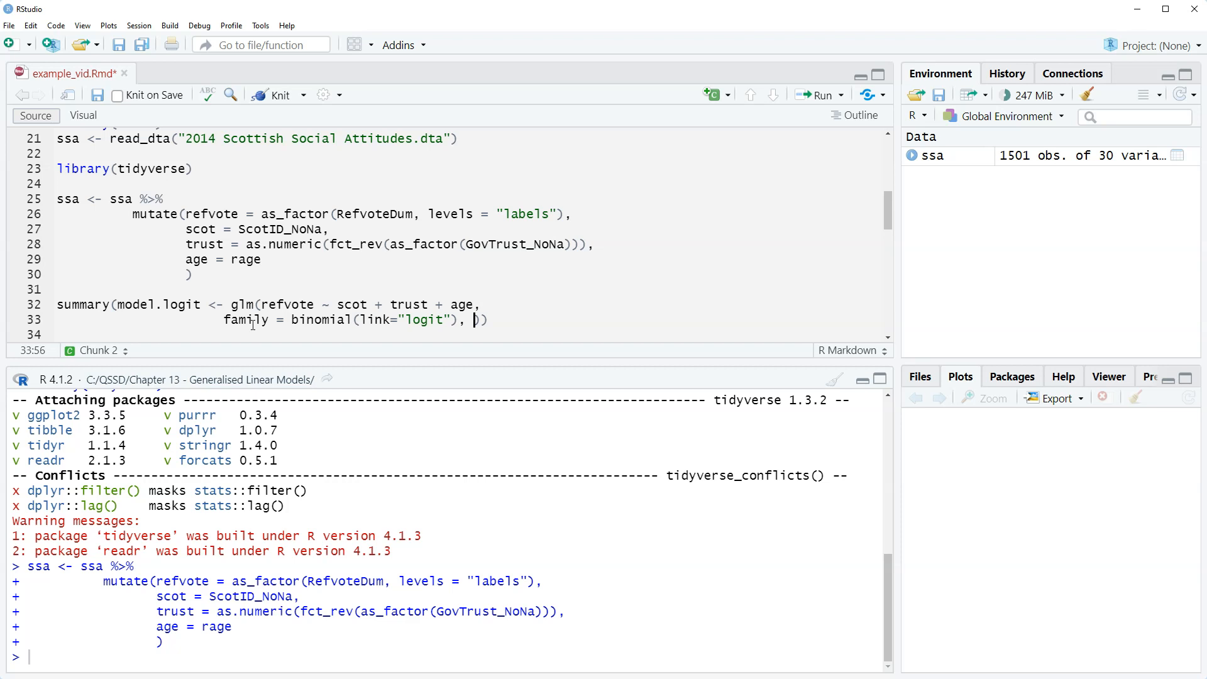
{"action": "type", "text": "data="}
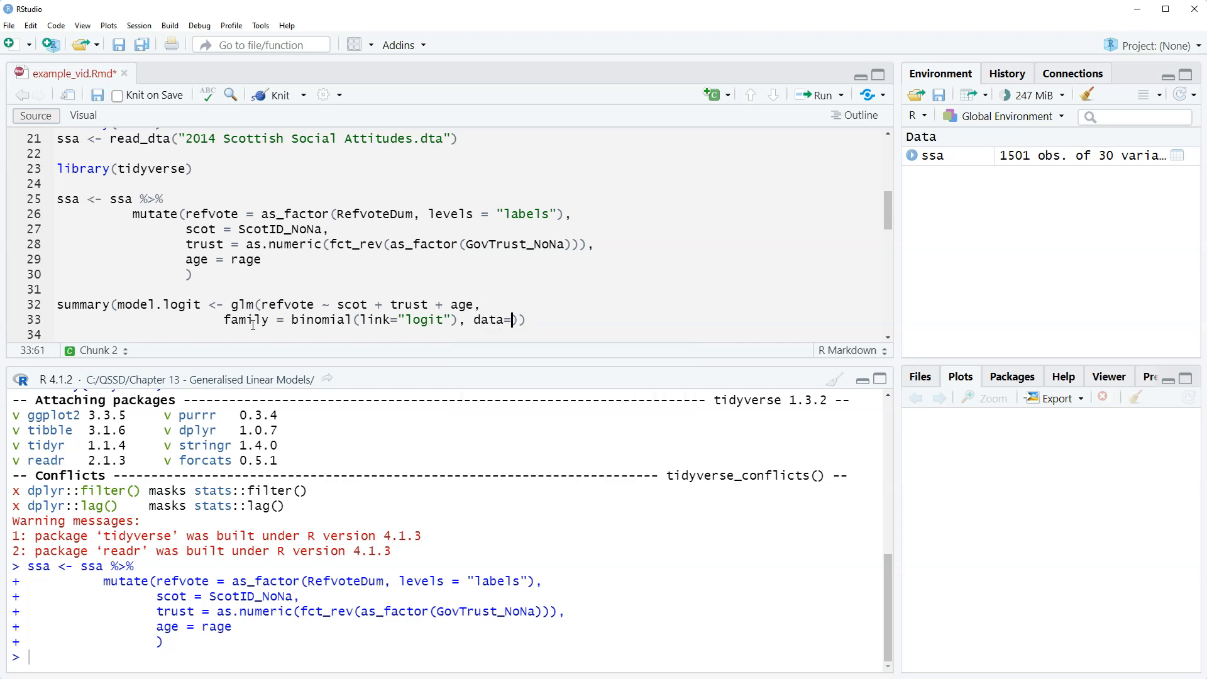
{"action": "type", "text": "ssa"}
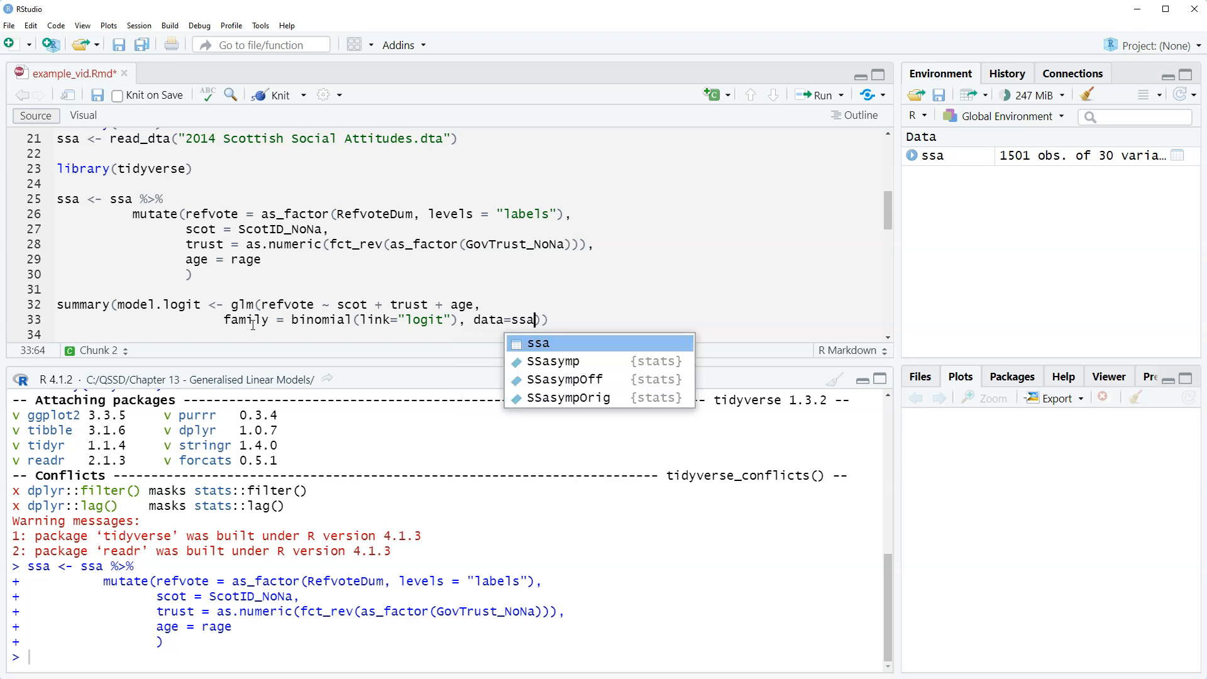
{"action": "left_click", "coordinate": [320, 288]}
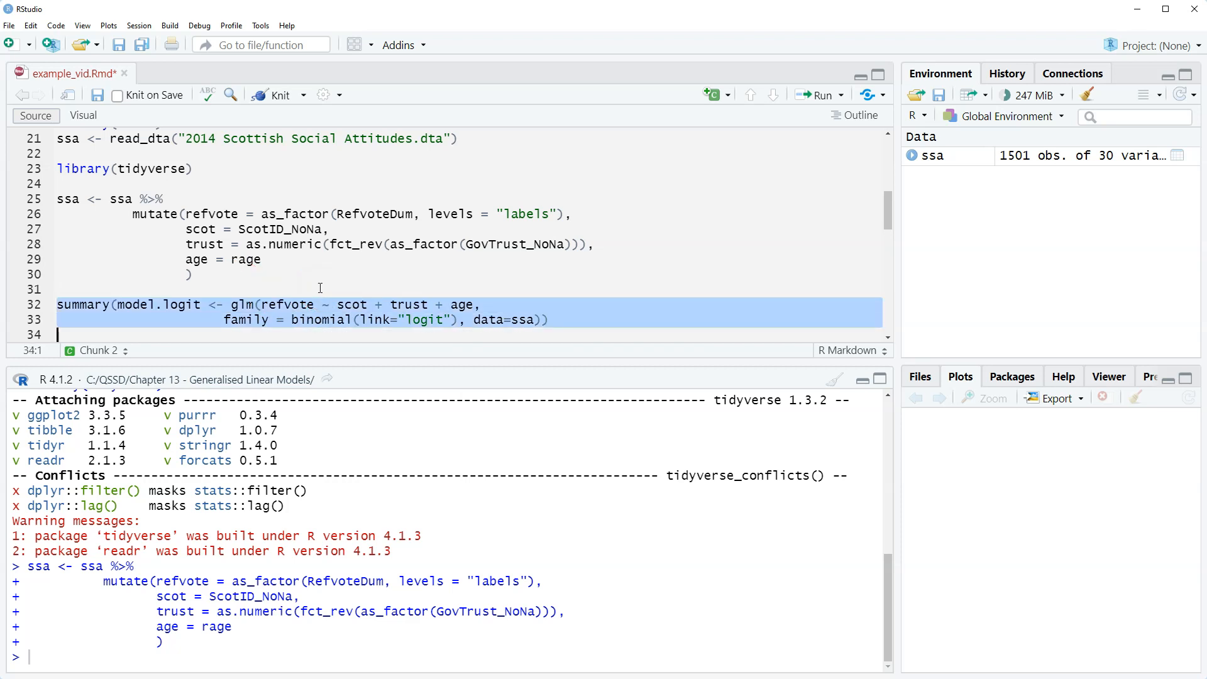
Step: Run the selected summary(model.logit <- glm(...)) code, showing coefficients and AIC 1196.9
{"action": "left_click", "coordinate": [820, 95]}
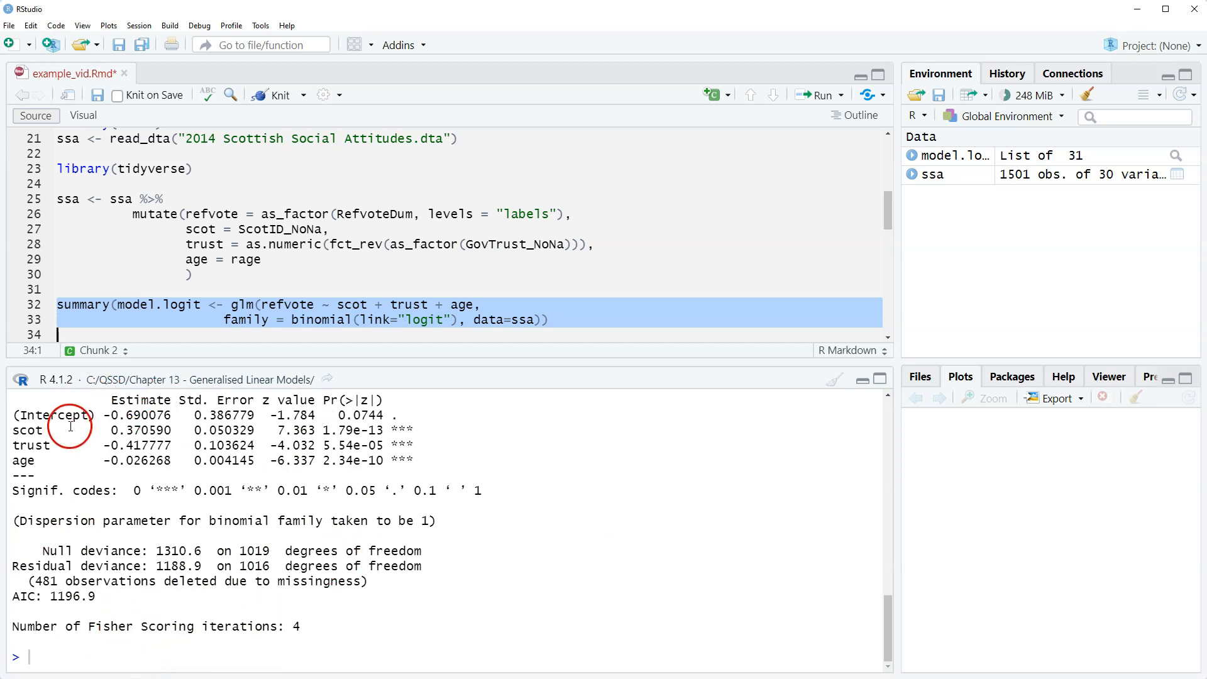
{"action": "mouse_move", "coordinate": [394, 629]}
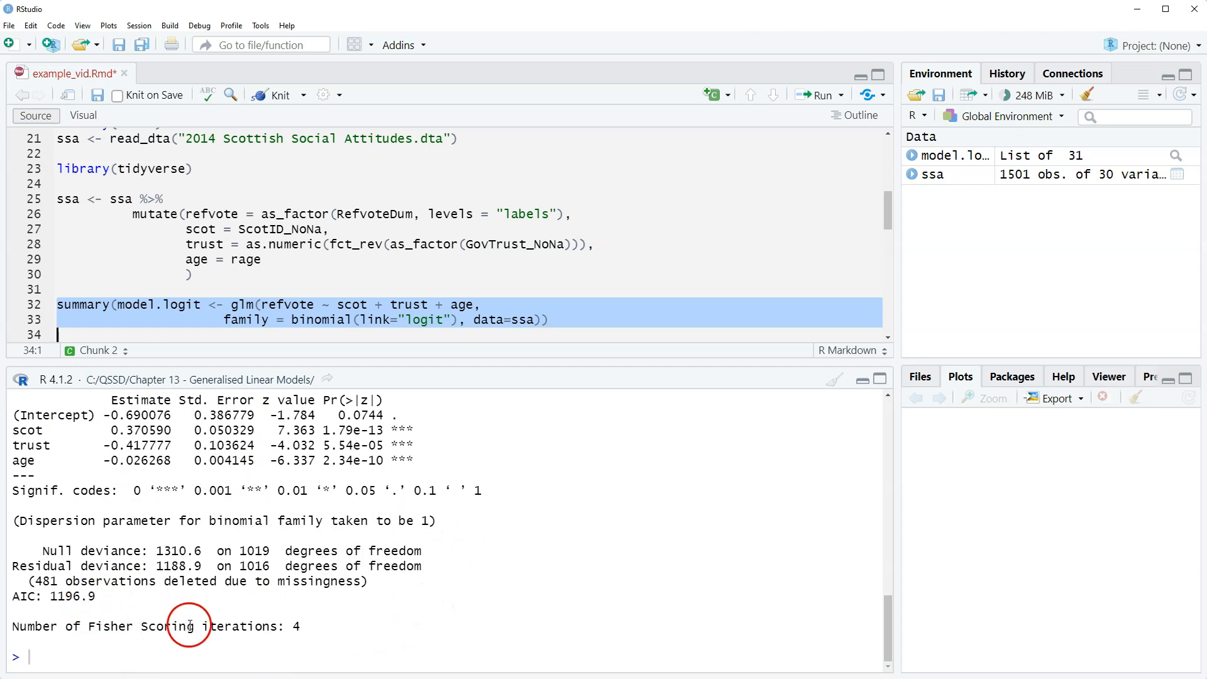
{"action": "mouse_move", "coordinate": [296, 568]}
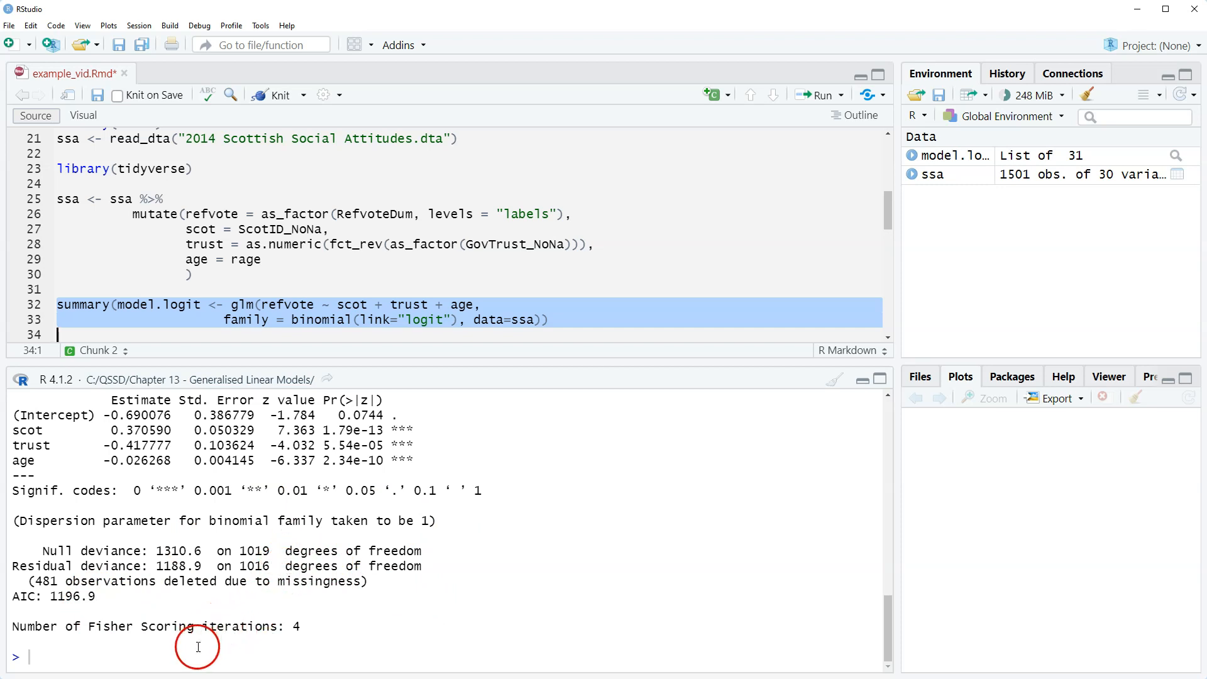
{"action": "mouse_move", "coordinate": [184, 651]}
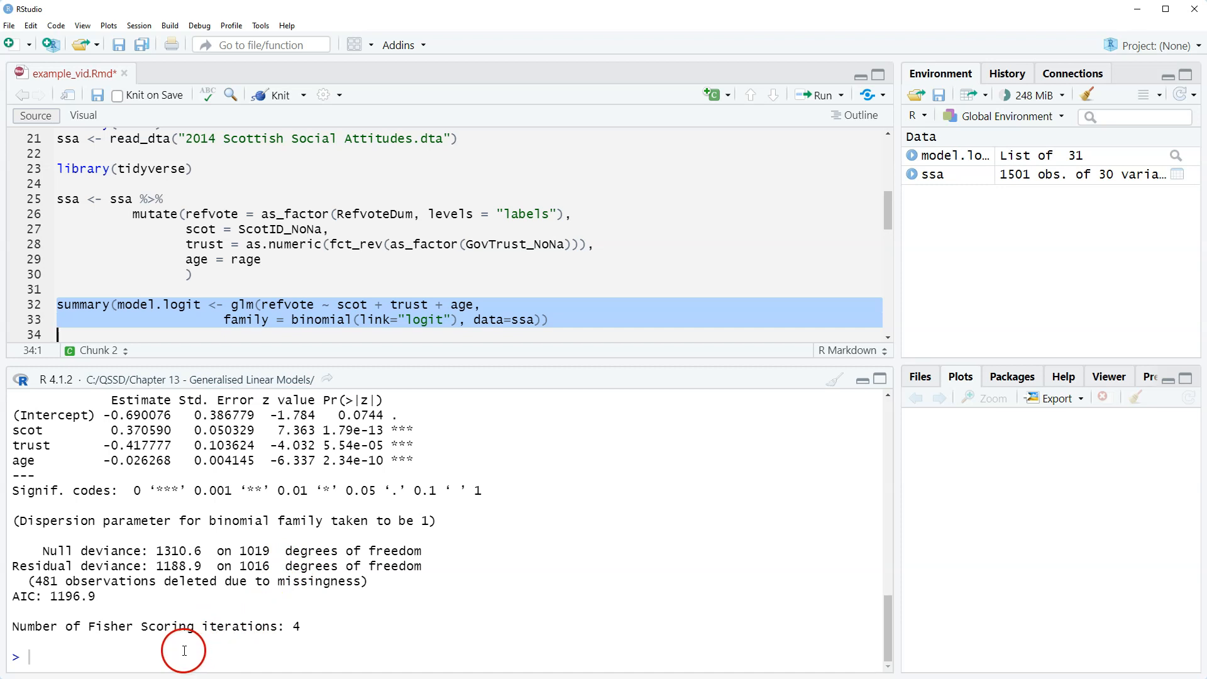
{"action": "mouse_move", "coordinate": [186, 637]}
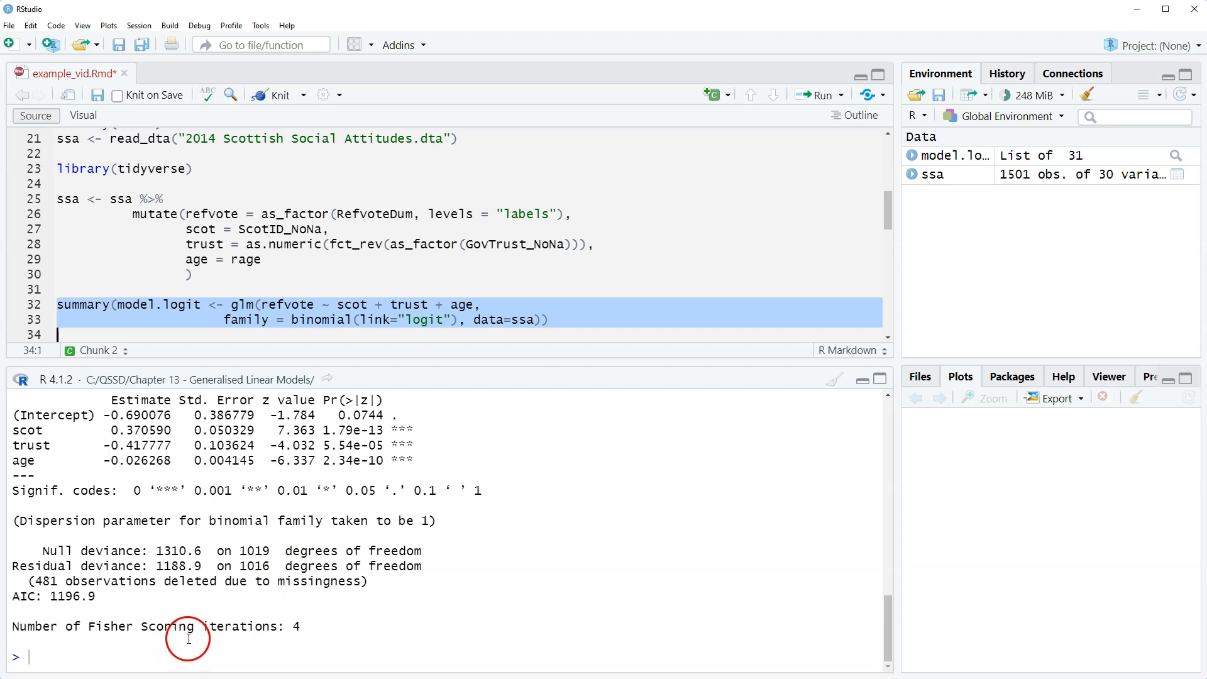
{"action": "mouse_move", "coordinate": [239, 608]}
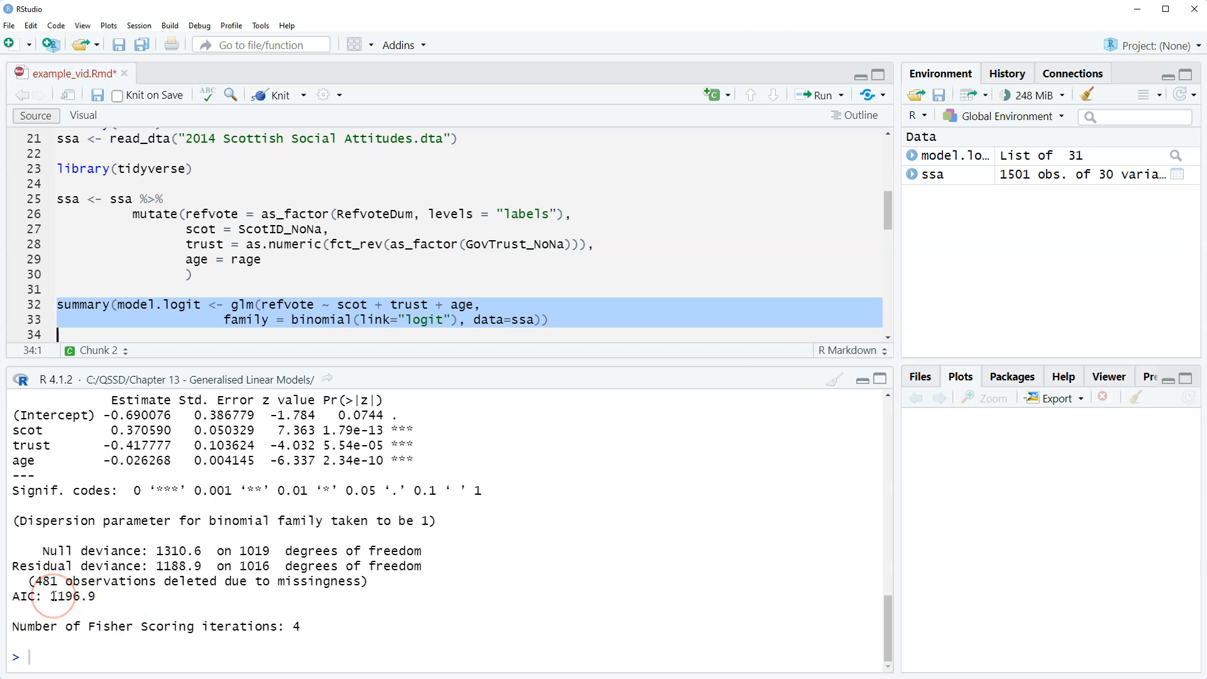
{"action": "double_click", "coordinate": [71, 596]}
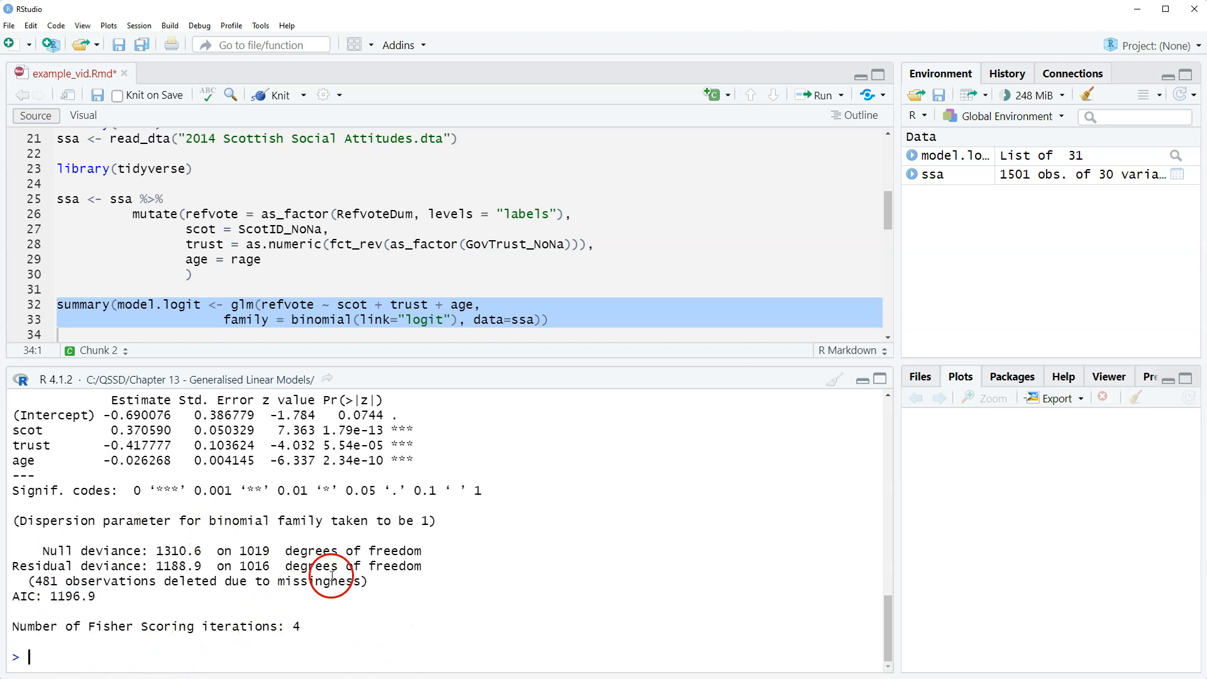
{"action": "mouse_move", "coordinate": [274, 581]}
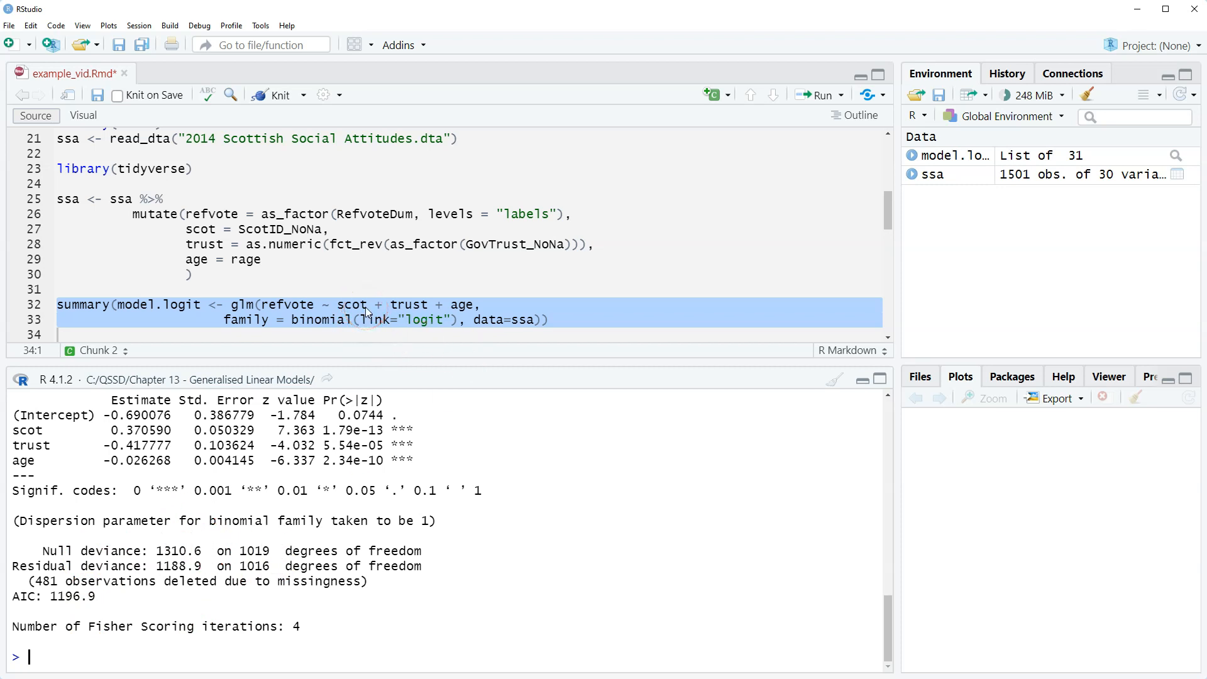
{"action": "left_click", "coordinate": [366, 320]}
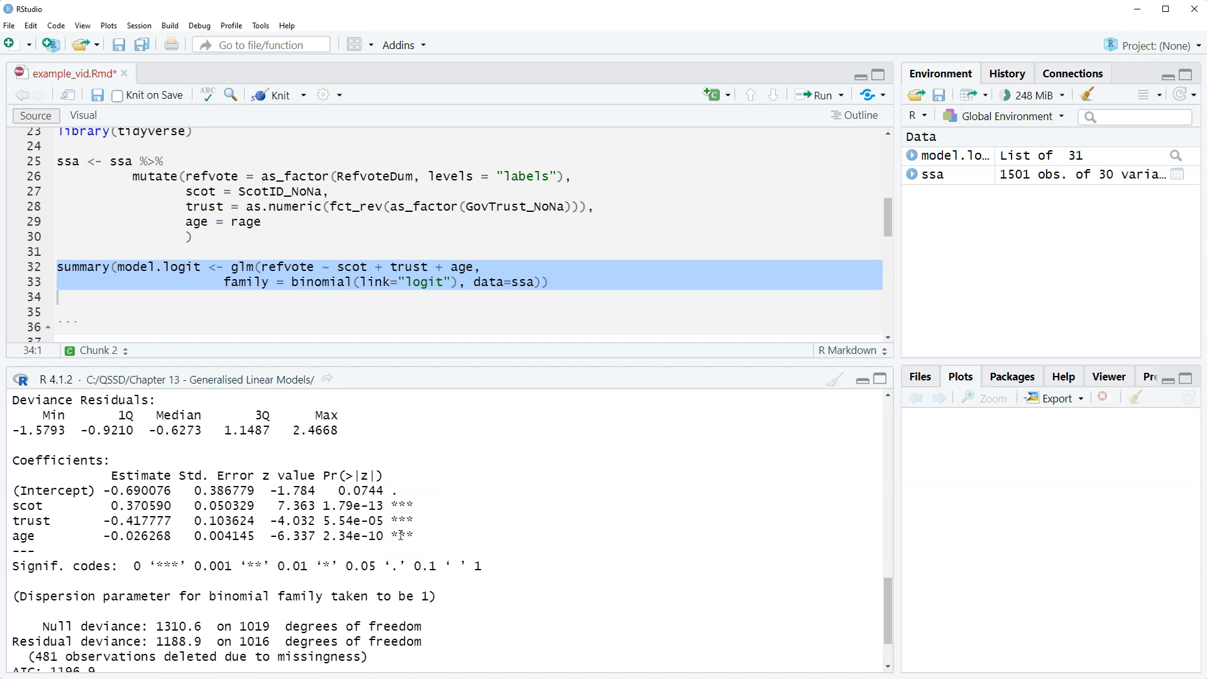
Step: Click in the editor; the console still shows the logit model summary
{"action": "left_click", "coordinate": [218, 535]}
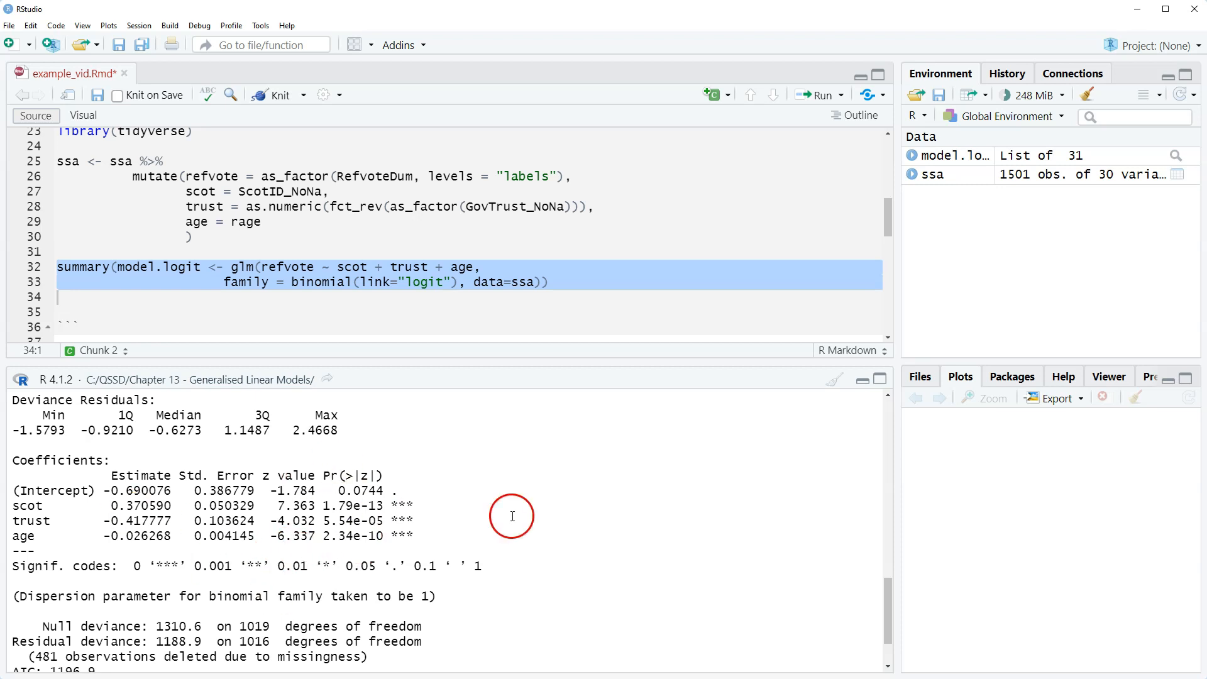
{"action": "mouse_move", "coordinate": [237, 520]}
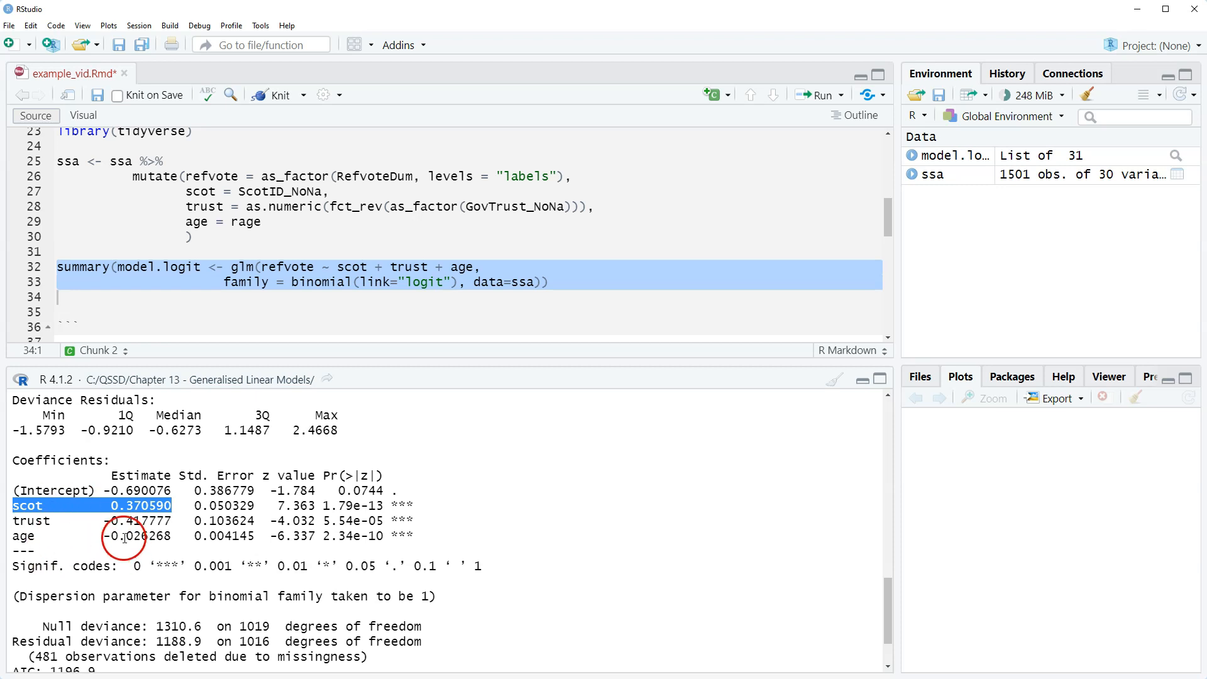
{"action": "mouse_move", "coordinate": [90, 558]}
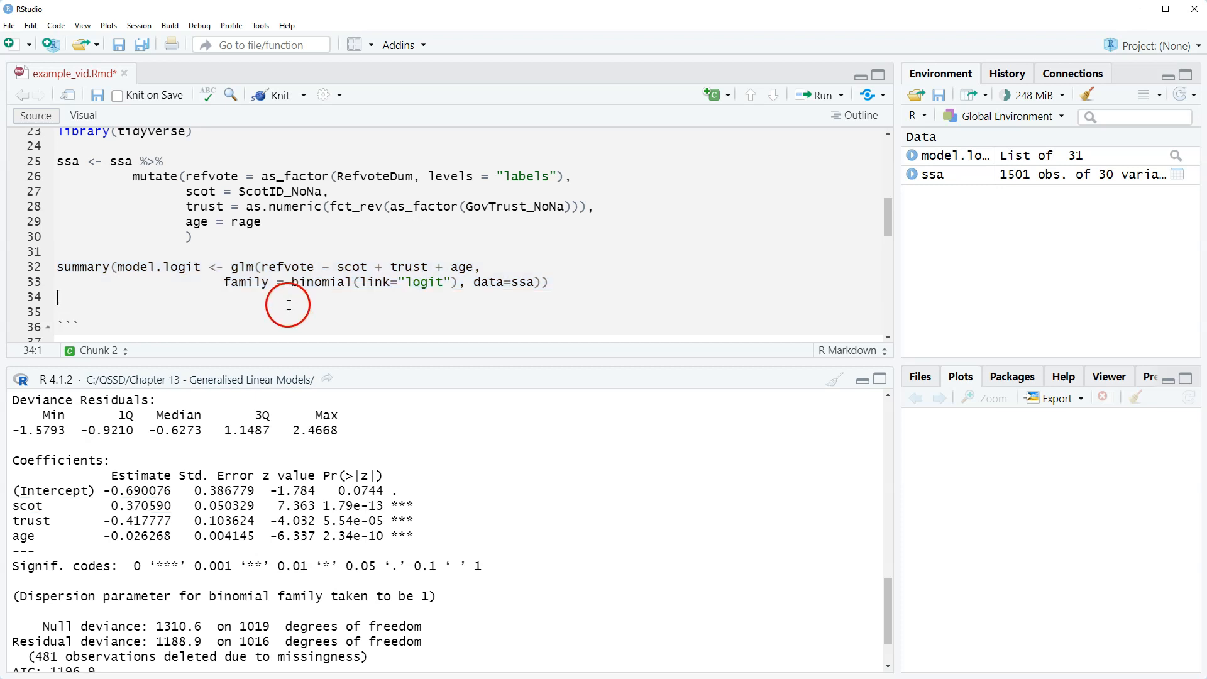
{"action": "mouse_move", "coordinate": [233, 257]}
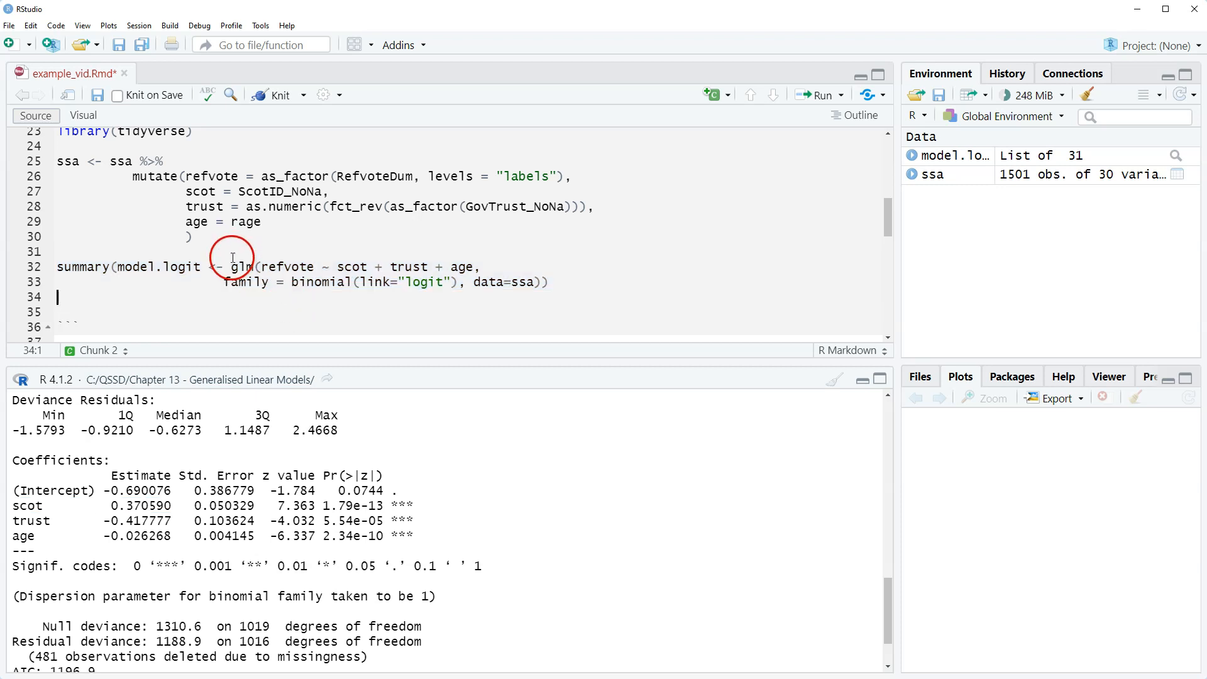